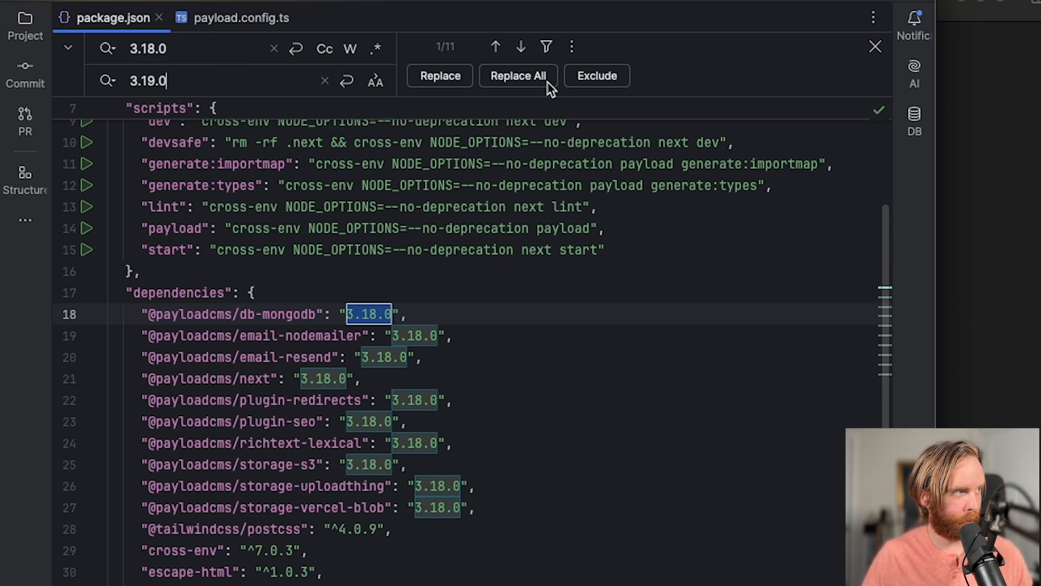
# Replace all 3.18.0 versions with 3.19.0 in package.json and run pnpm install
pyautogui.click(518, 75)
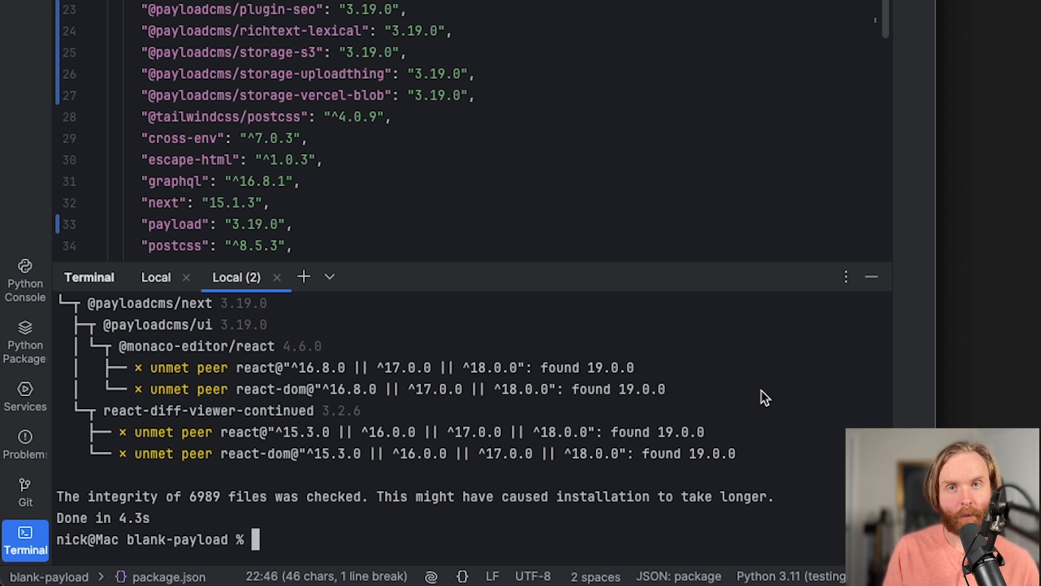
pyautogui.write('pn')
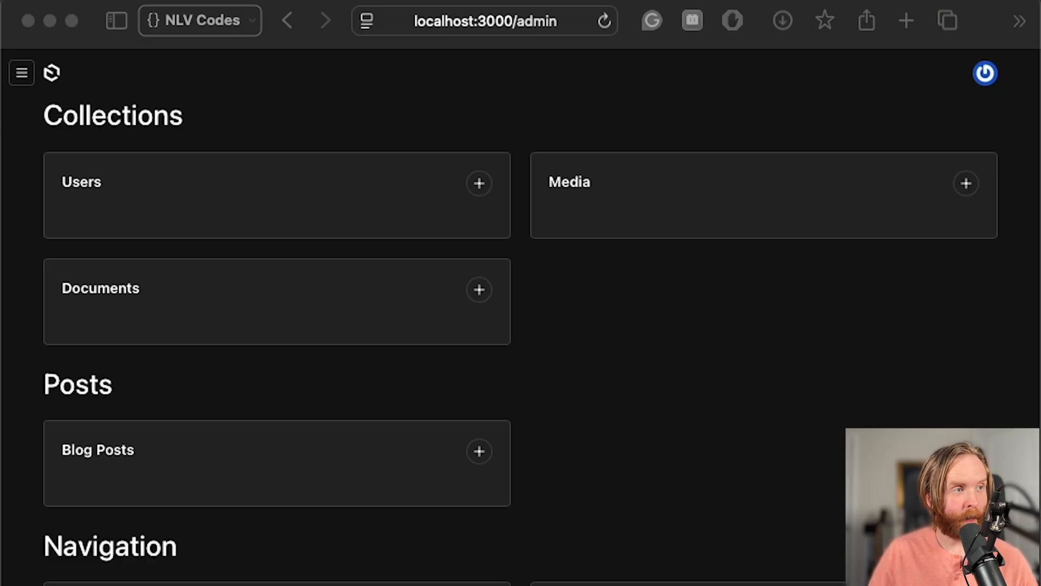
# In Blog Posts > Blog 1 test, insert a Table Of Content block into the Content field
pyautogui.click(97, 449)
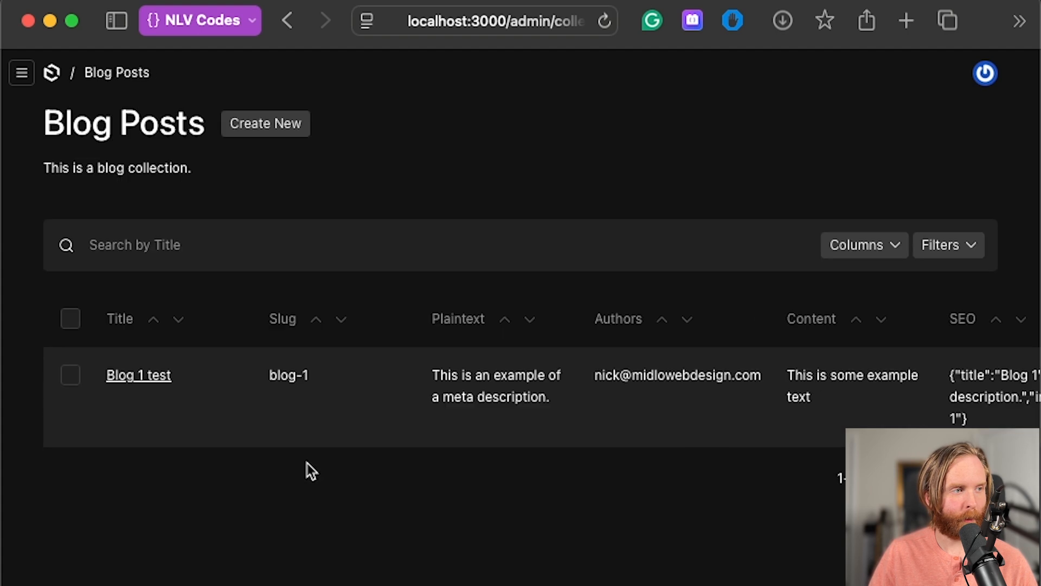
pyautogui.click(138, 374)
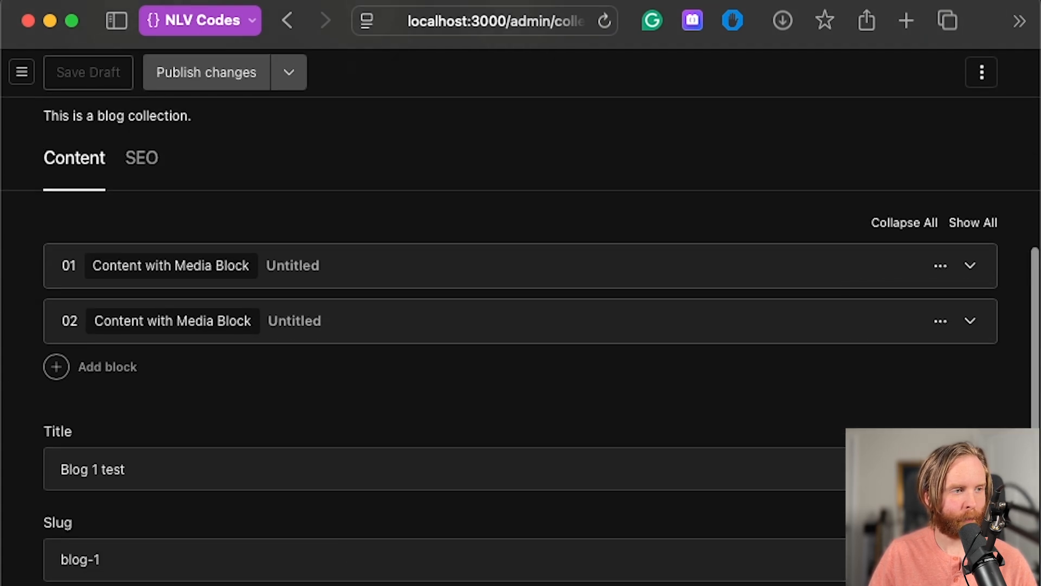
pyautogui.scroll(-3)
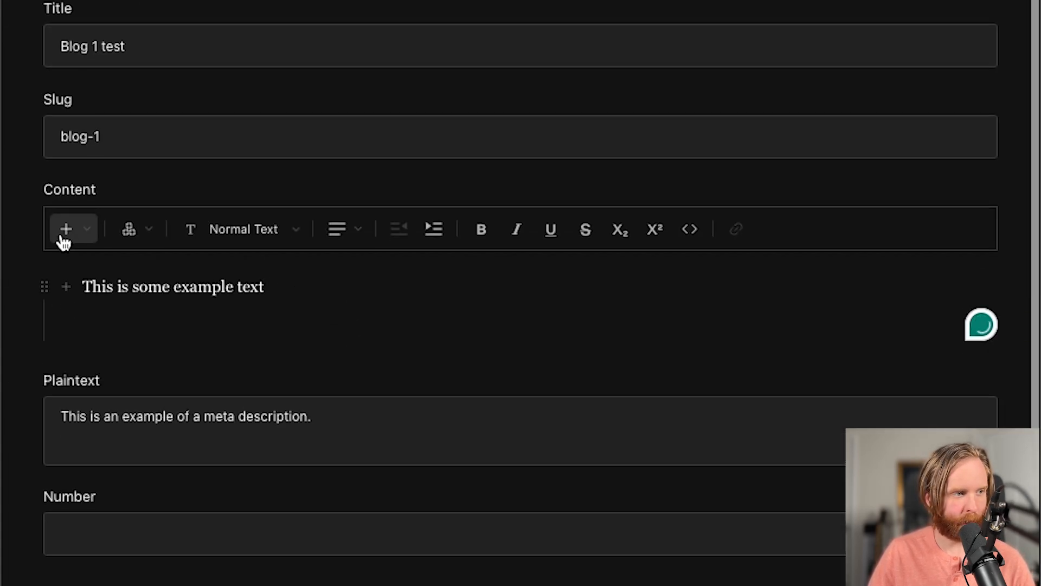
pyautogui.click(65, 228)
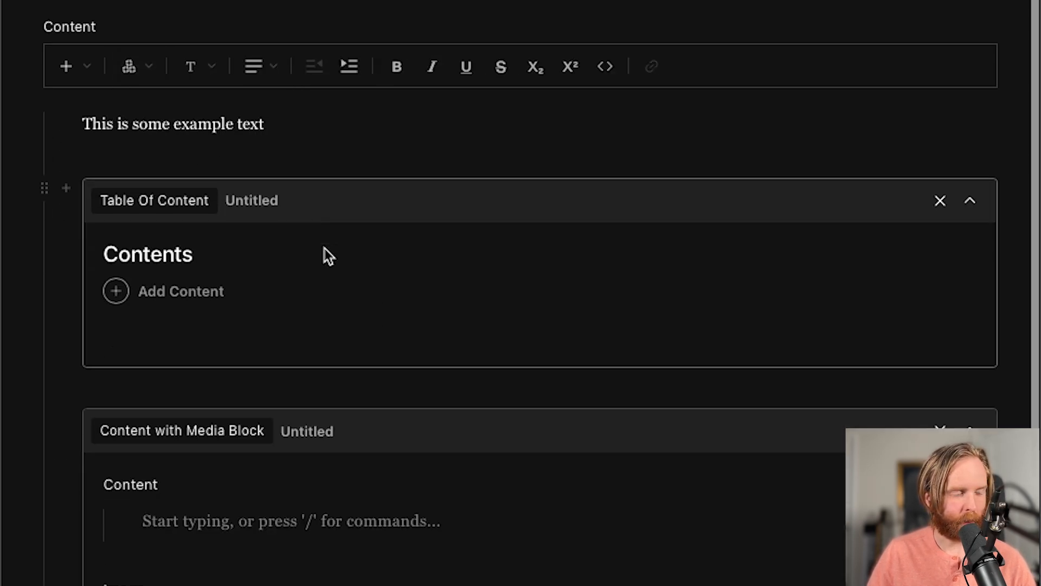
pyautogui.scroll(-3)
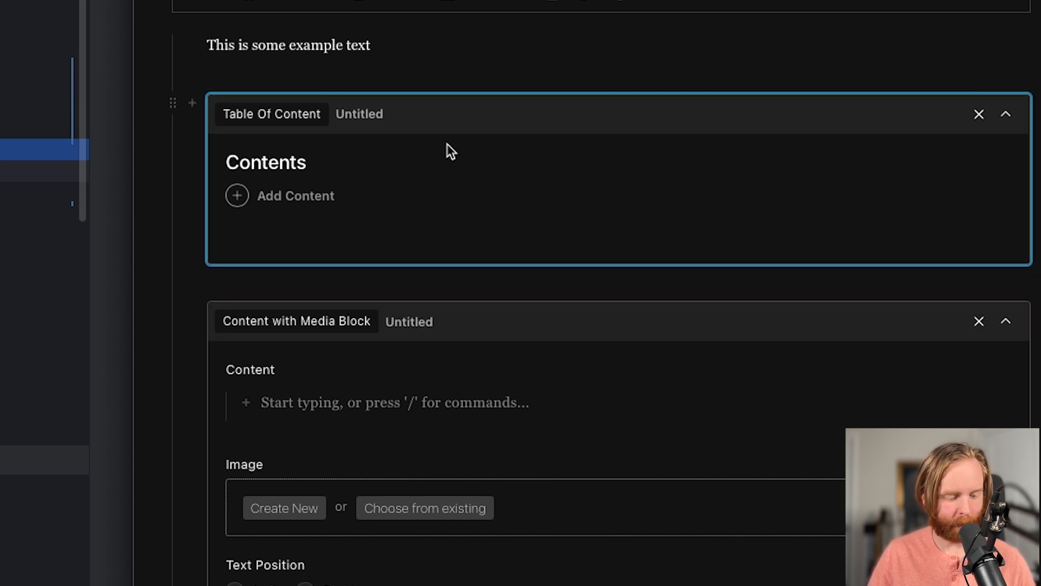
pyautogui.scroll(-3)
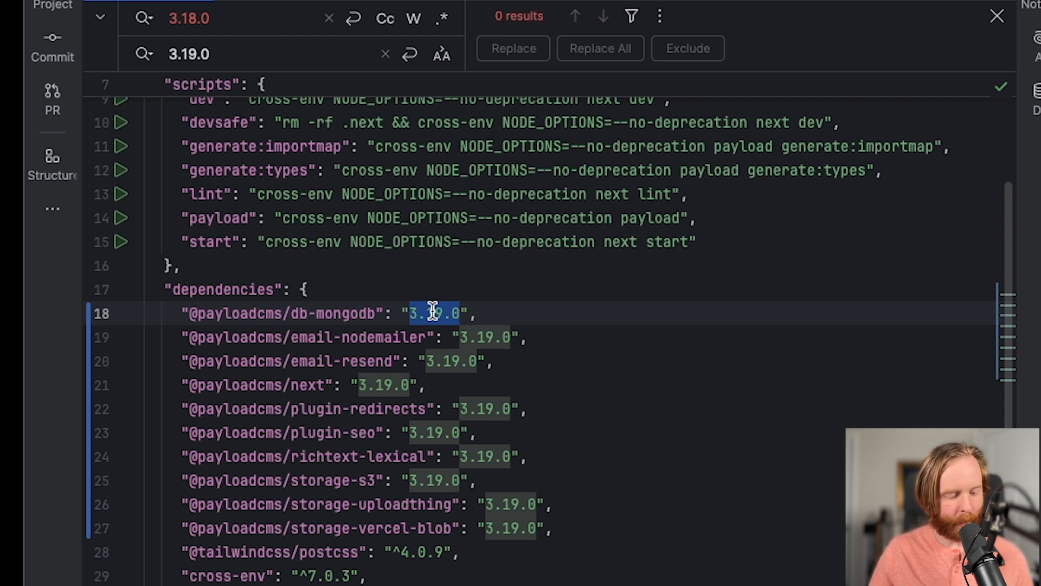
# Search package.json for 3.19.0 and prepare the replacement with the next version
pyautogui.write('3.19.0')
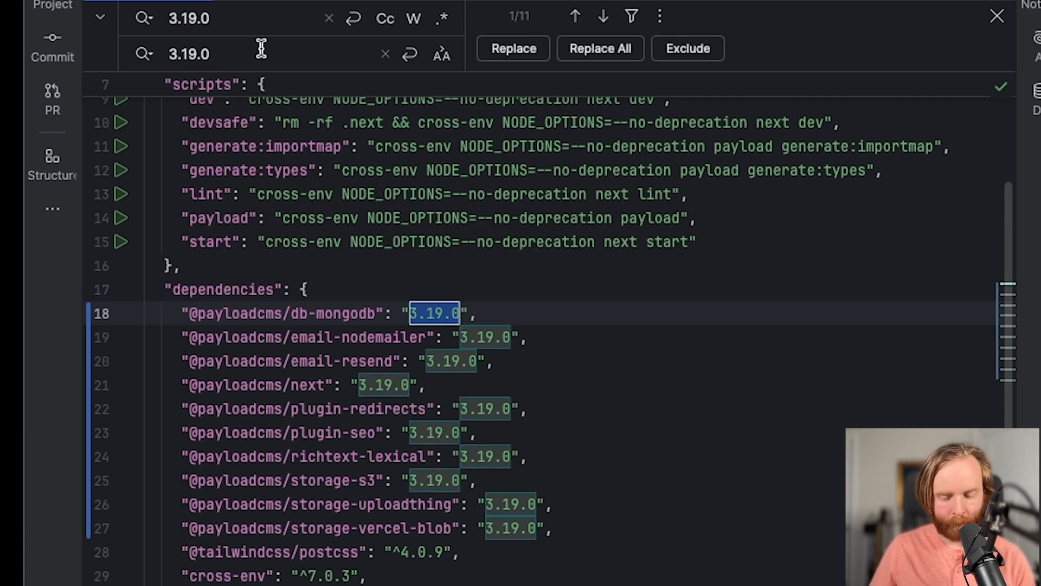
pyautogui.click(599, 49)
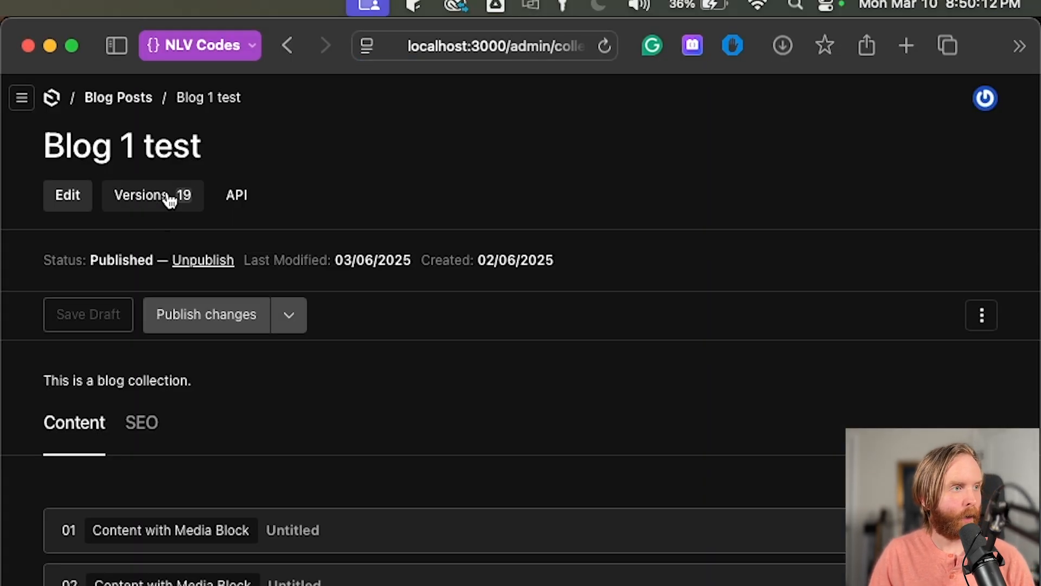
# From Blog 1 test's Versions list, compare a draft version with Modified only enabled
pyautogui.click(152, 195)
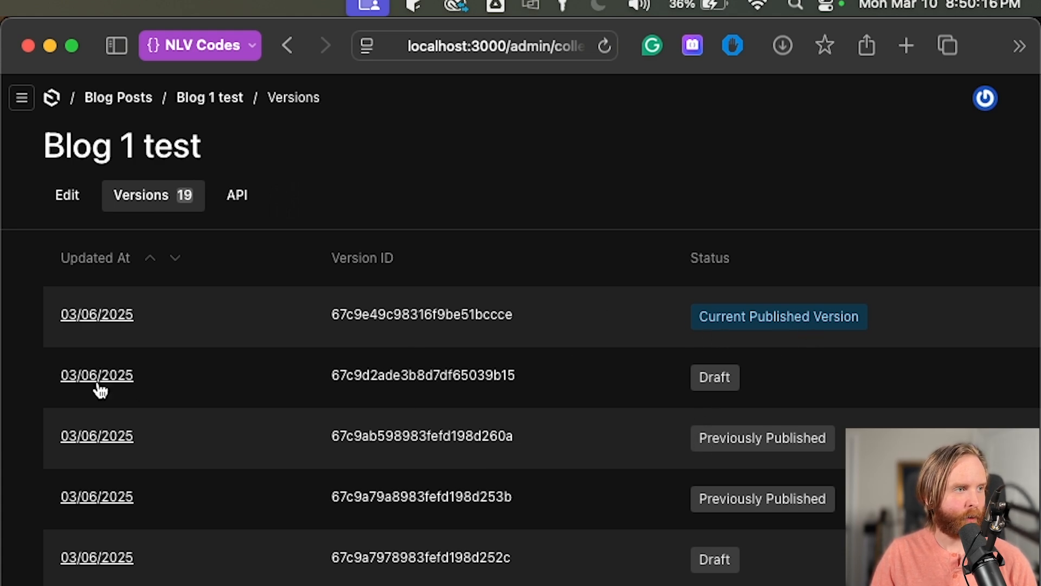
pyautogui.click(96, 375)
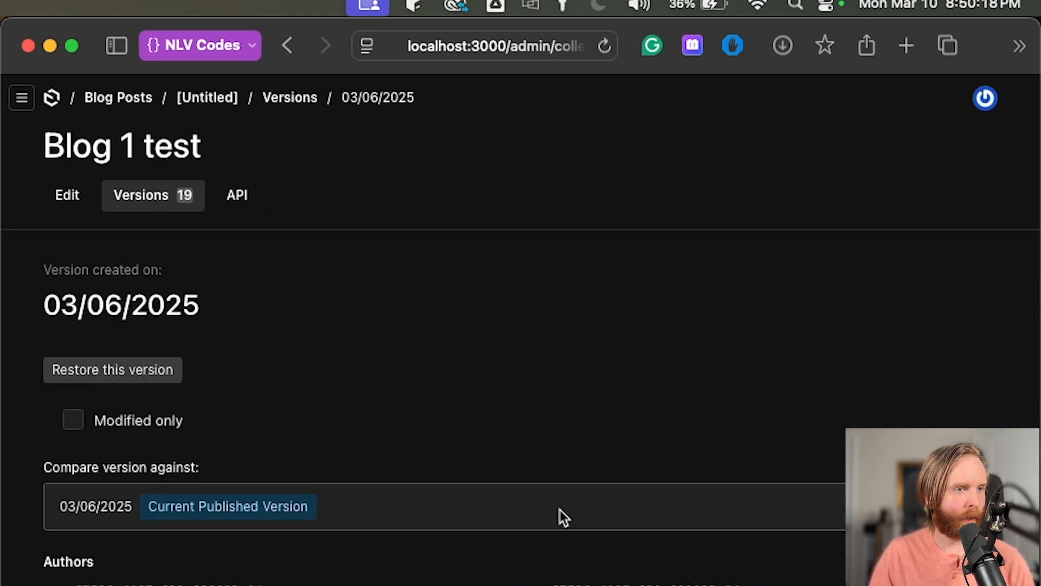
pyautogui.scroll(-3)
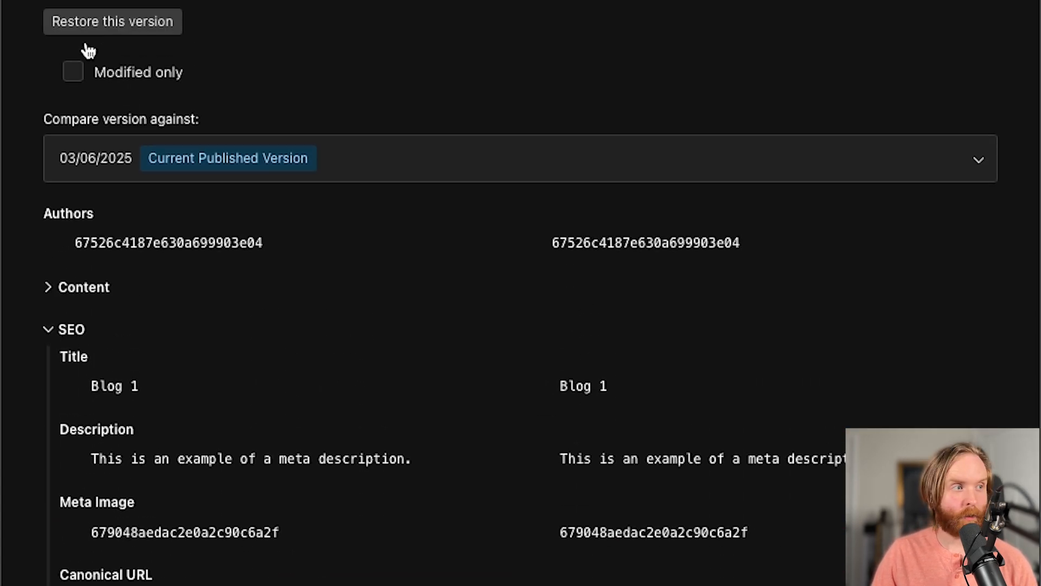
pyautogui.click(72, 71)
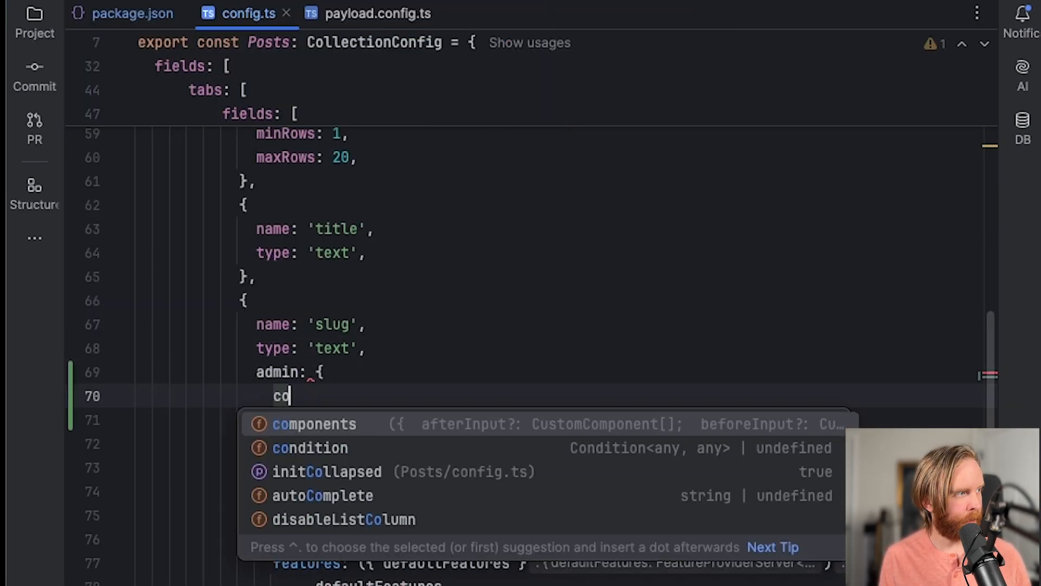
pyautogui.write('components: {')
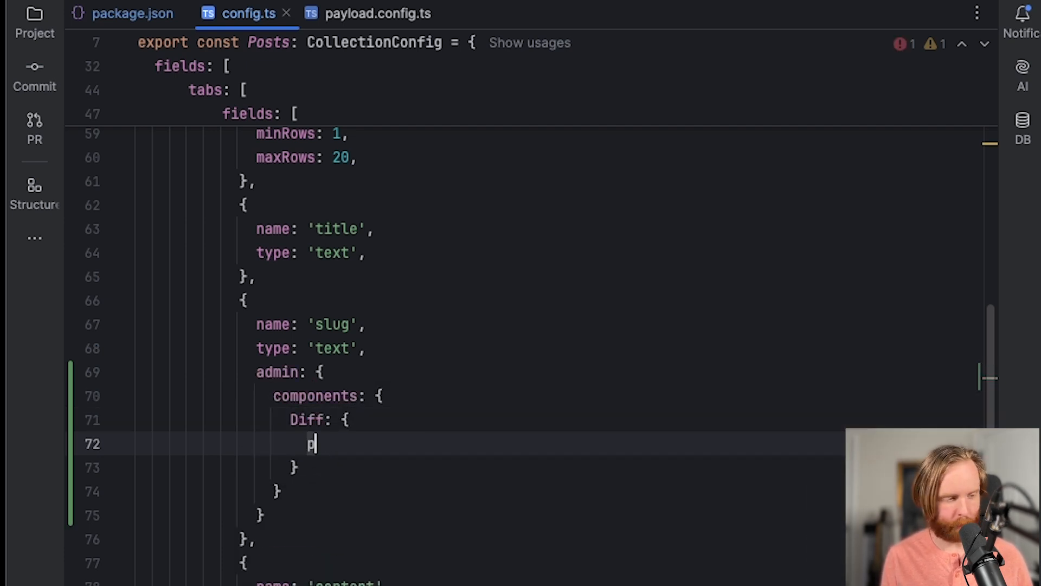
pyautogui.write("ath: '")
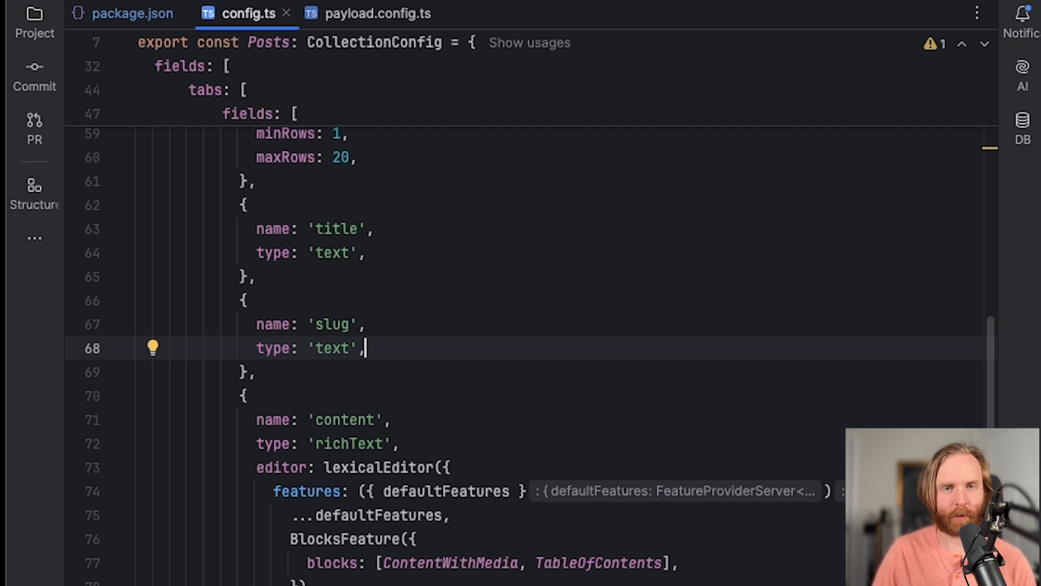
pyautogui.click(131, 13)
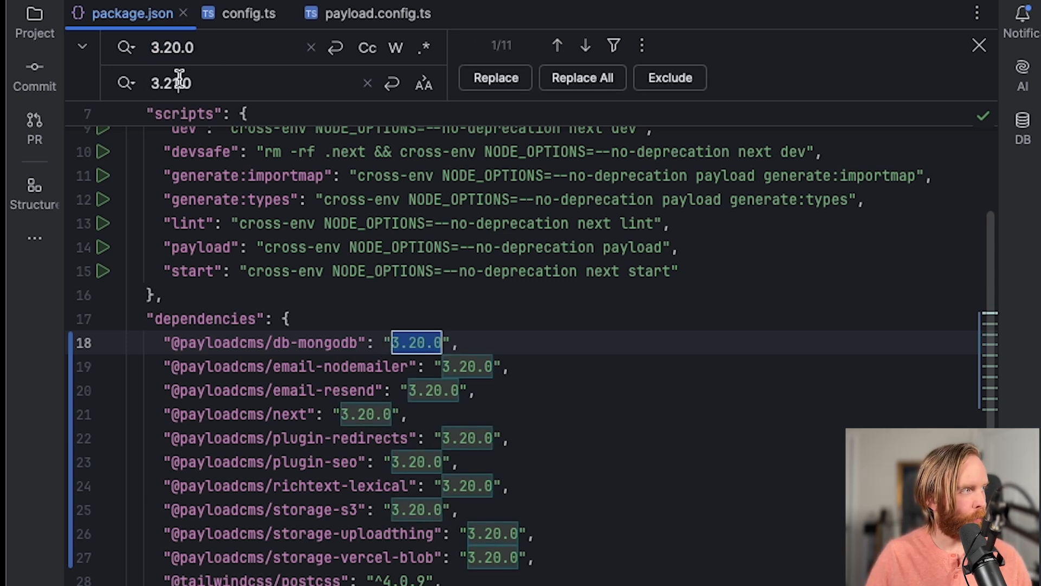
# Replace all 3.20.0 versions with 3.21.0 in package.json and run pnpm i
pyautogui.click(581, 76)
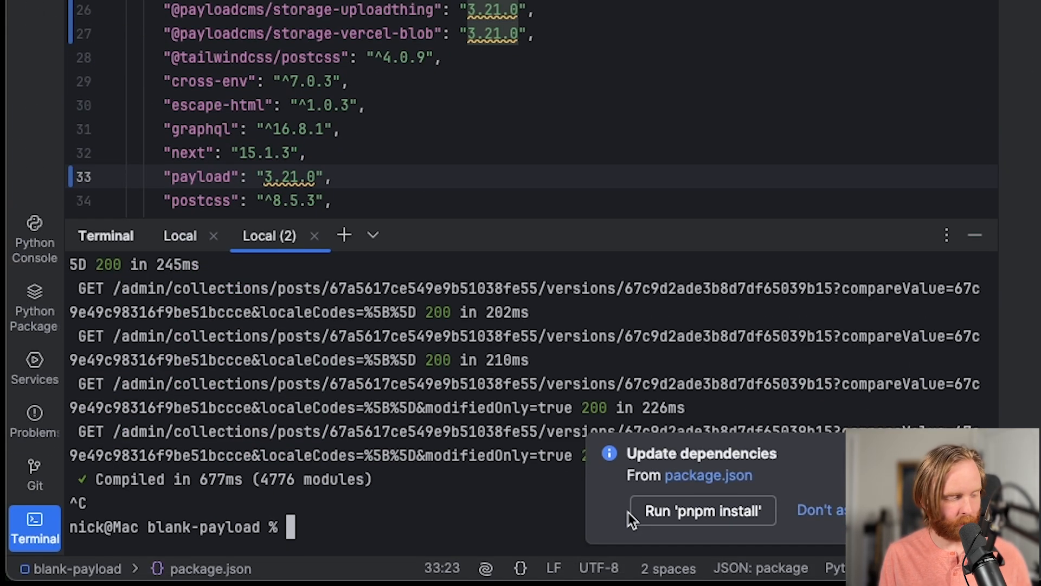
pyautogui.write('pnpm i')
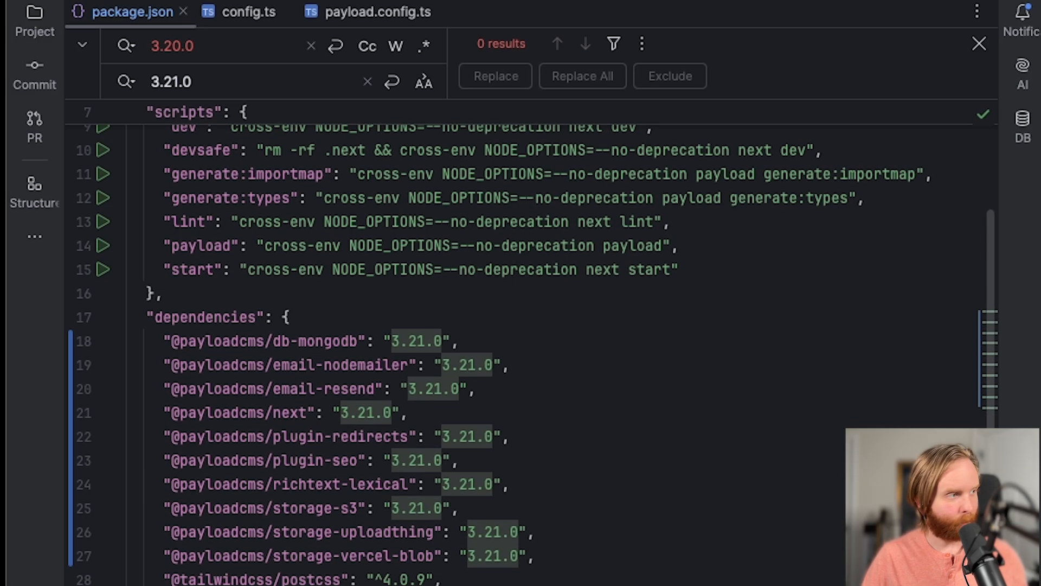
# Replace 3.21.0 with 3.22.0 in package.json, install, and restart with pnpm dev
pyautogui.doubleClick(419, 341)
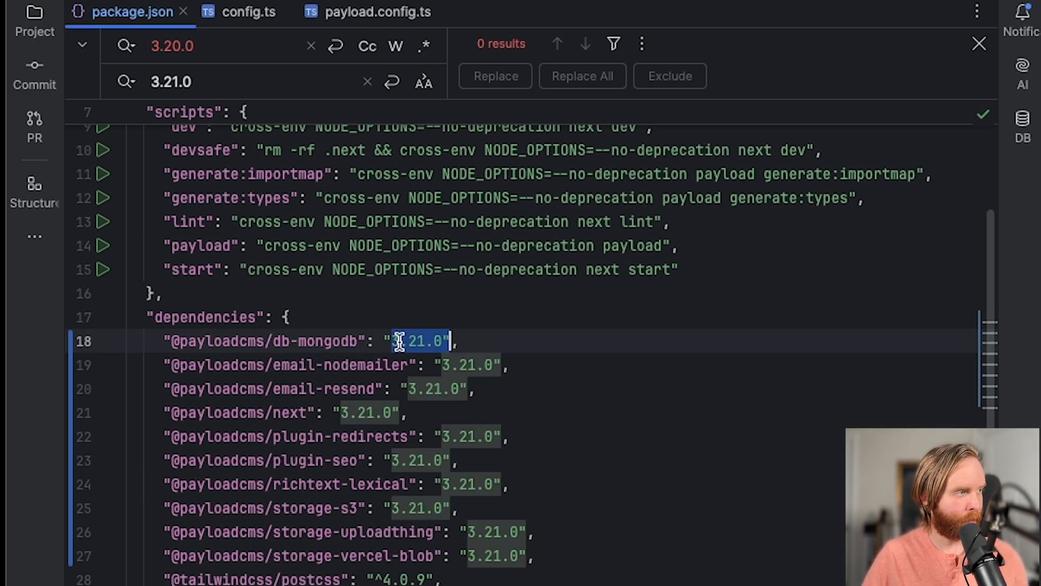
pyautogui.write('3.21.0')
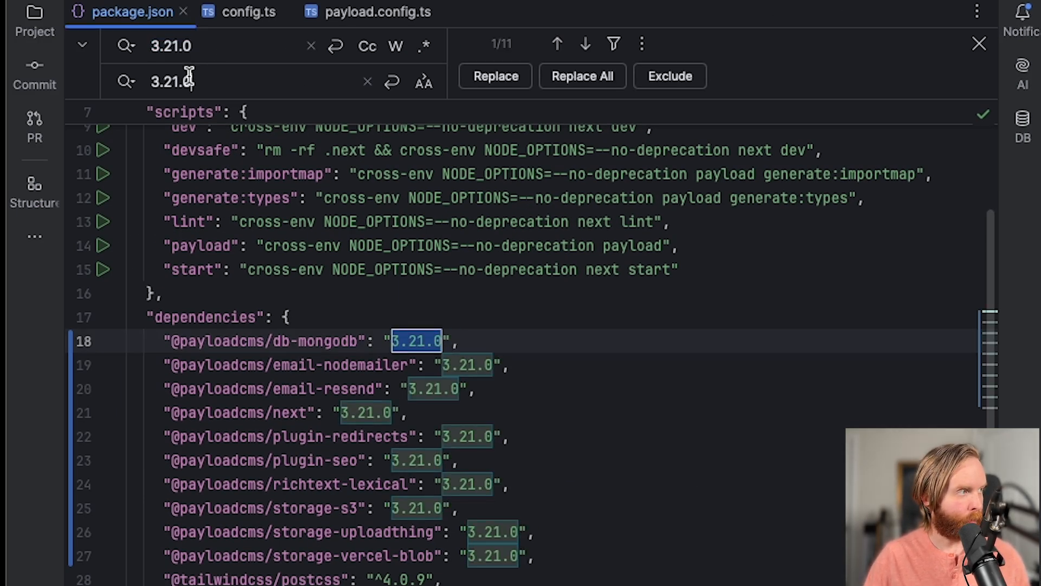
pyautogui.write('3.22.0')
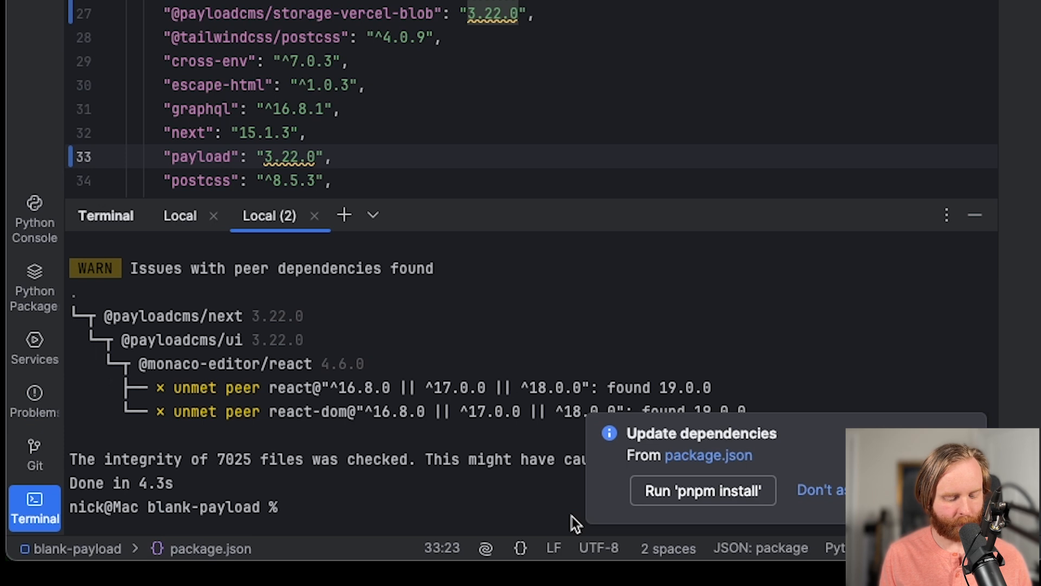
pyautogui.write('pnpm dev')
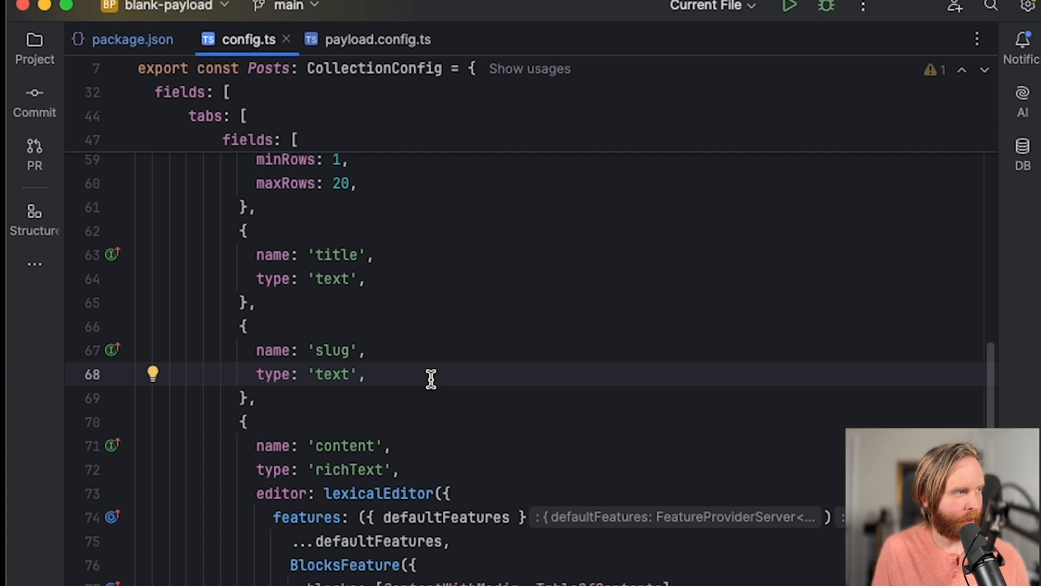
pyautogui.write('has')
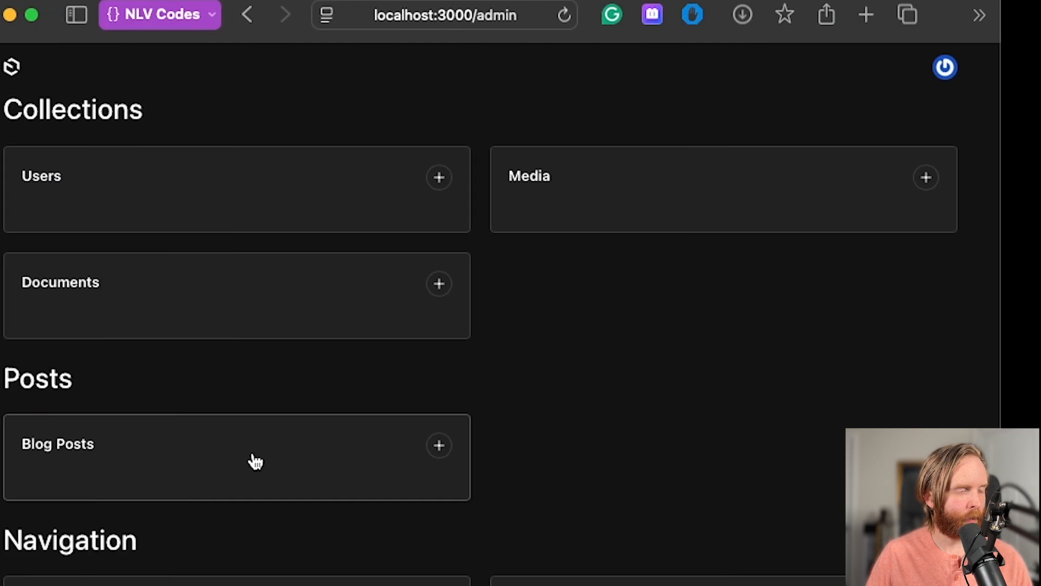
# In Blog 1 test's Slug field, enter multiple values such as 'has been' and 'to' as chips
pyautogui.click(57, 443)
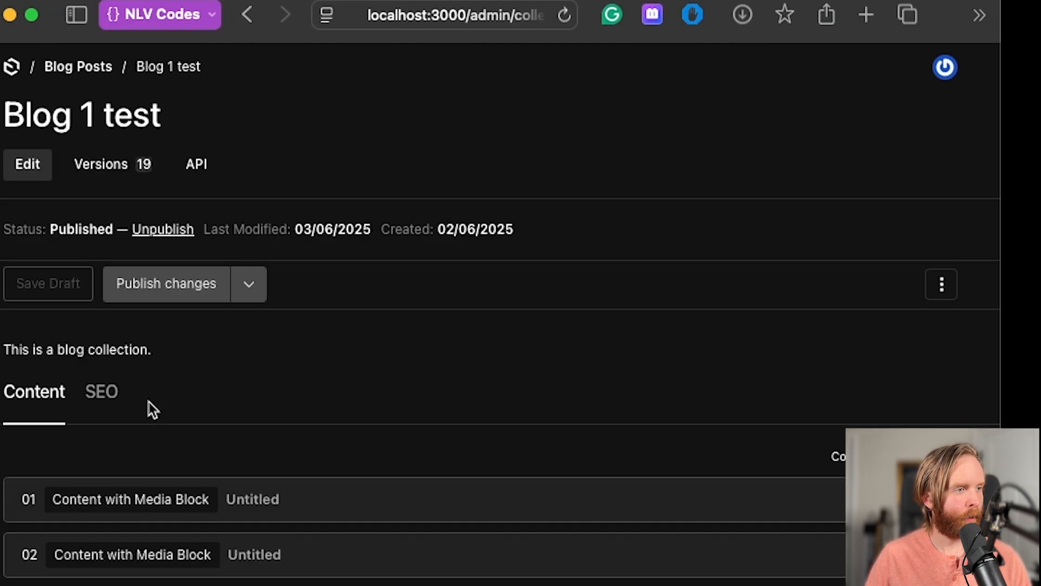
pyautogui.scroll(-3)
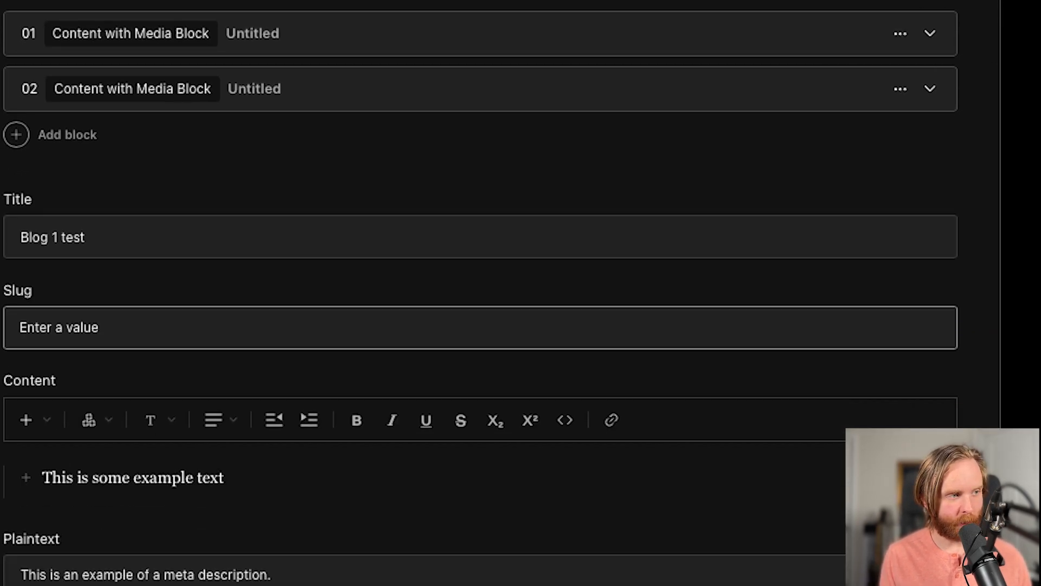
pyautogui.write('has be')
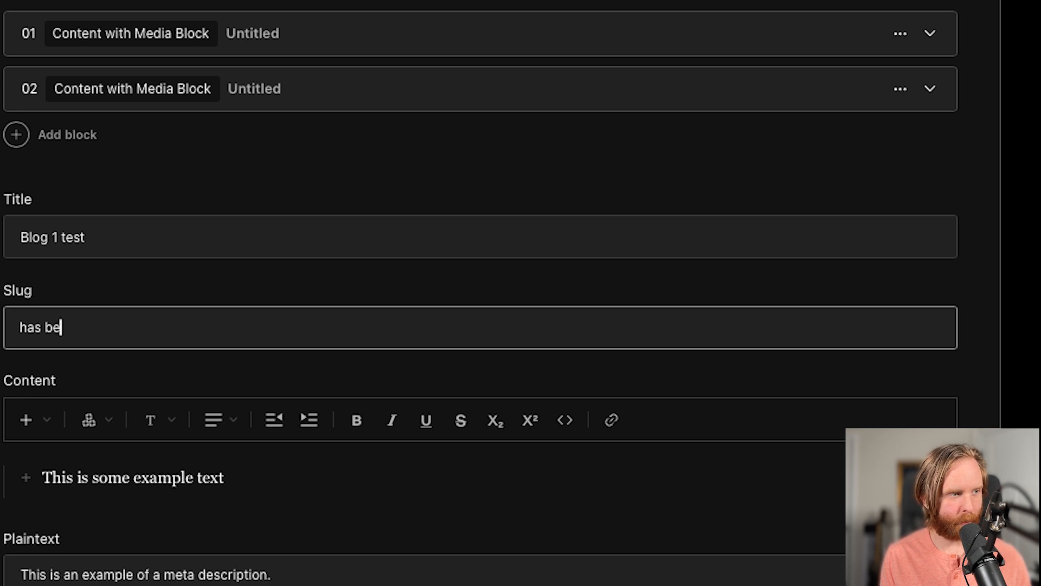
pyautogui.write('to accept many f')
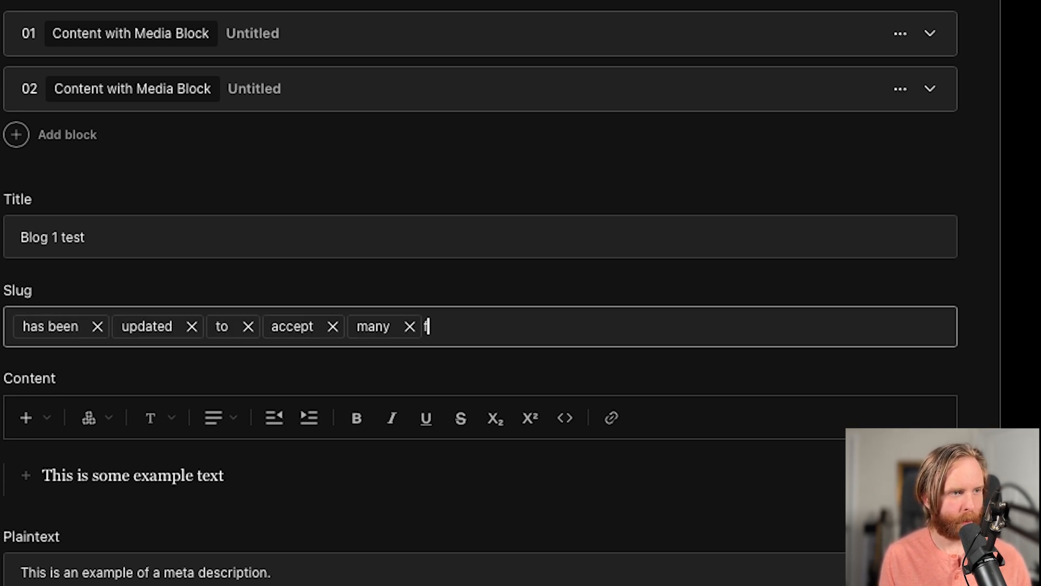
pyautogui.write('ield')
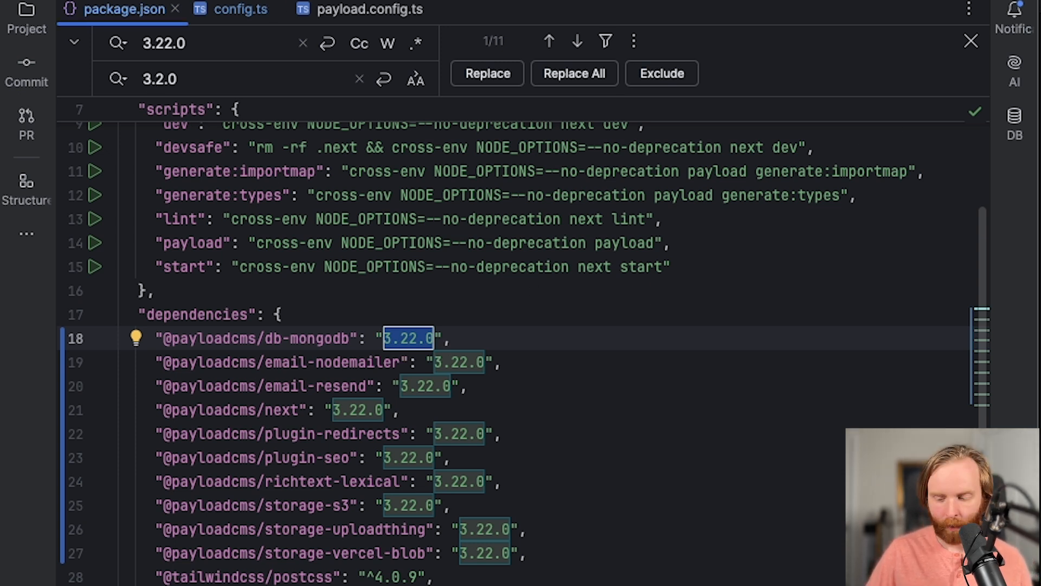
# Replace all 3.22.0 versions with 3.23.0 across the Payload packages in package.json
pyautogui.click(573, 73)
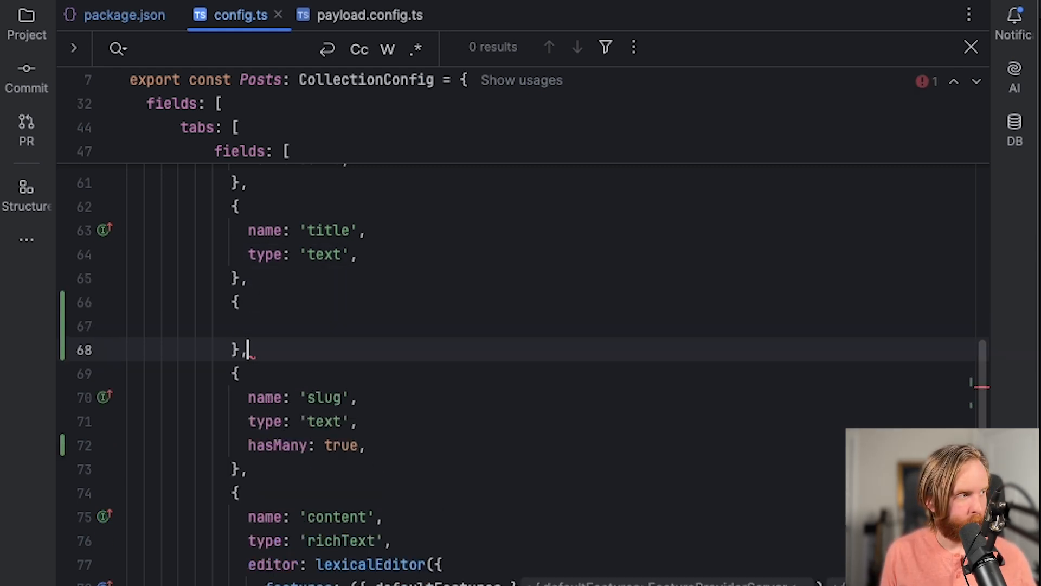
# Add a date field with timezone: true to the Posts collection in config.ts
pyautogui.write("name: 'date',")
pyautogui.write("type: 'date',")
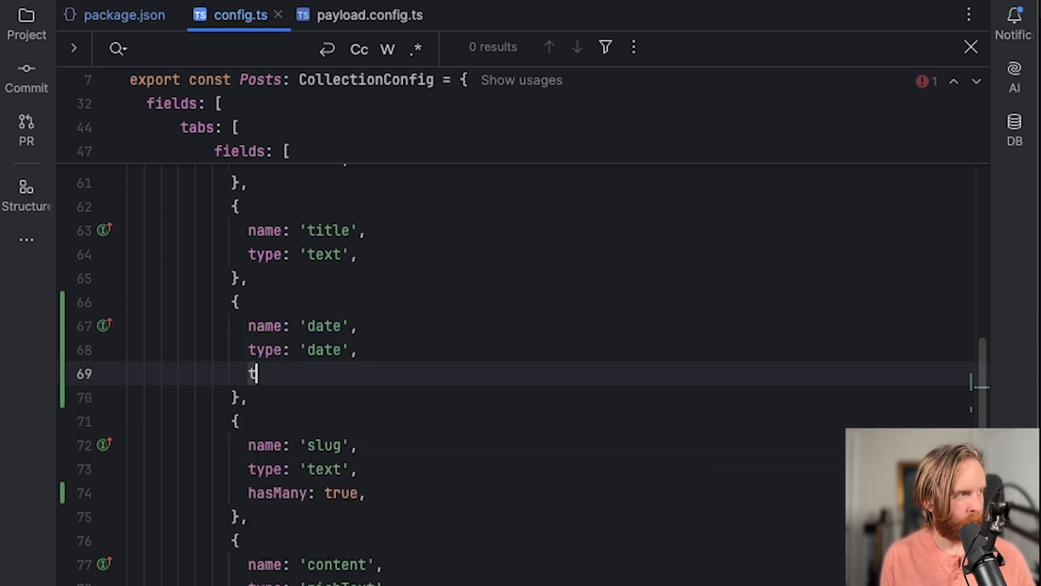
pyautogui.write('imezone: true,')
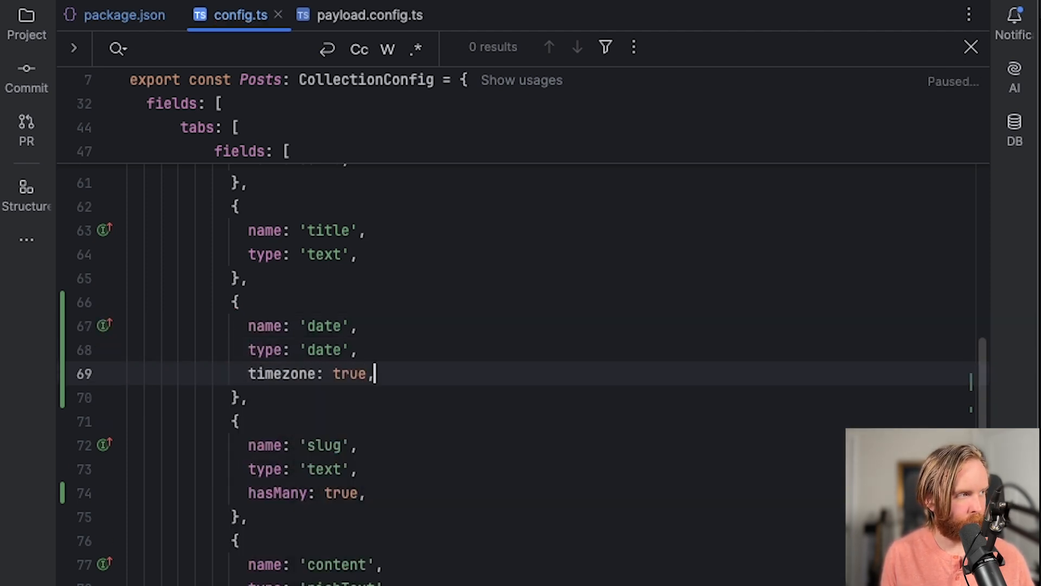
# In payload.config.ts add admin.timezones with defaultTimezone 'America/New_York' and a (GMT-6) America/Monterrey entry
pyautogui.click(369, 14)
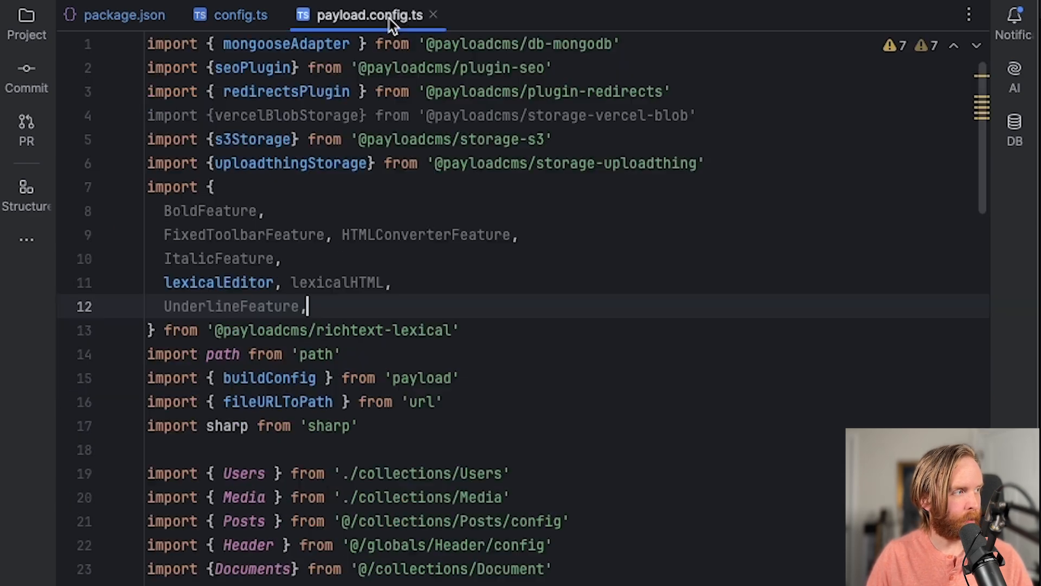
pyautogui.scroll(-3)
pyautogui.write('admin')
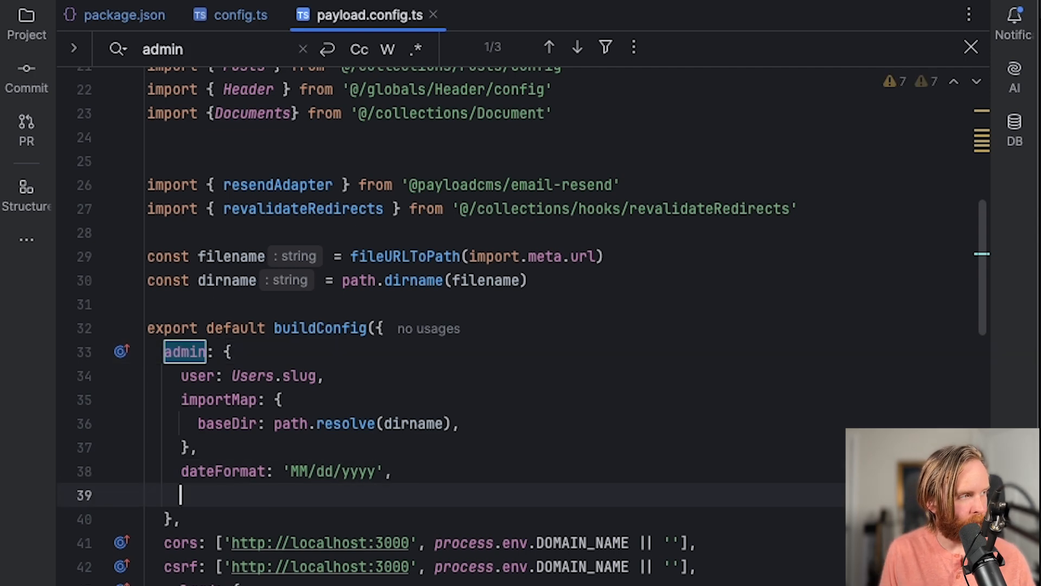
pyautogui.write('timezones: {')
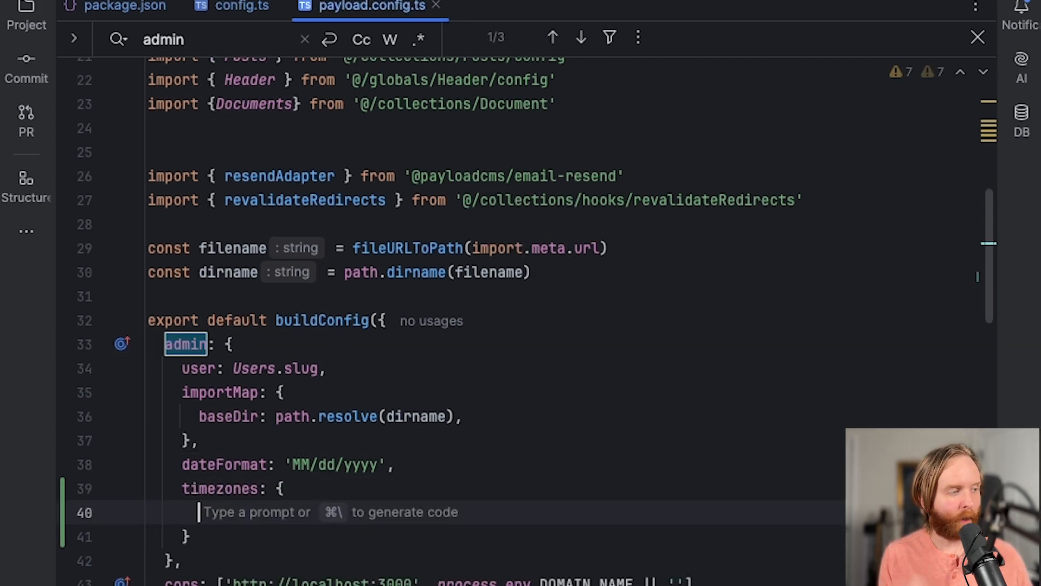
pyautogui.write("defaultTimezone: 'America/New_York',")
pyautogui.write("{ label: '")
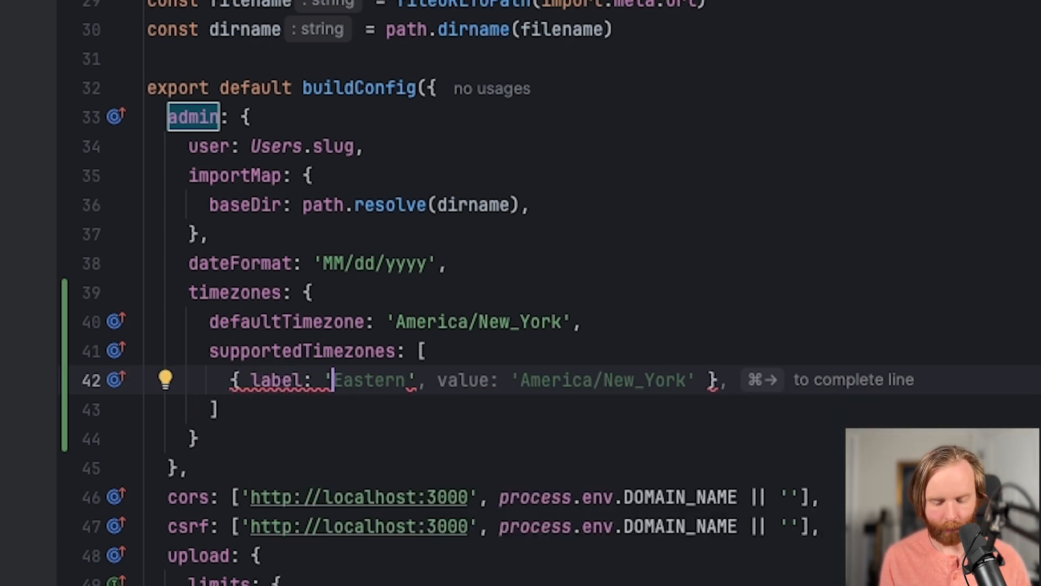
pyautogui.write("(GMT-6) Monterrey, Nuevo Leon', value:")
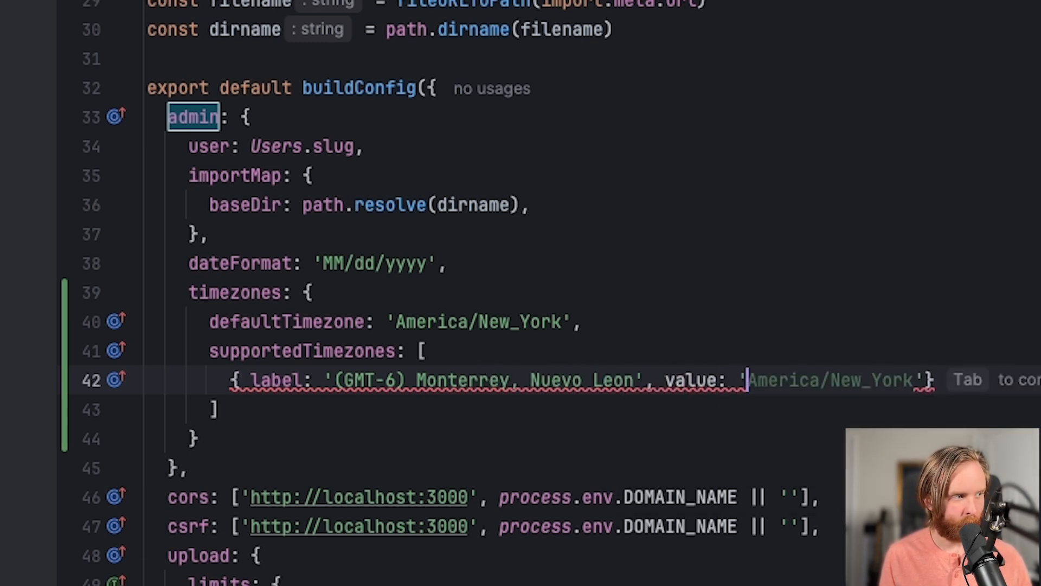
pyautogui.write('America/Monte')
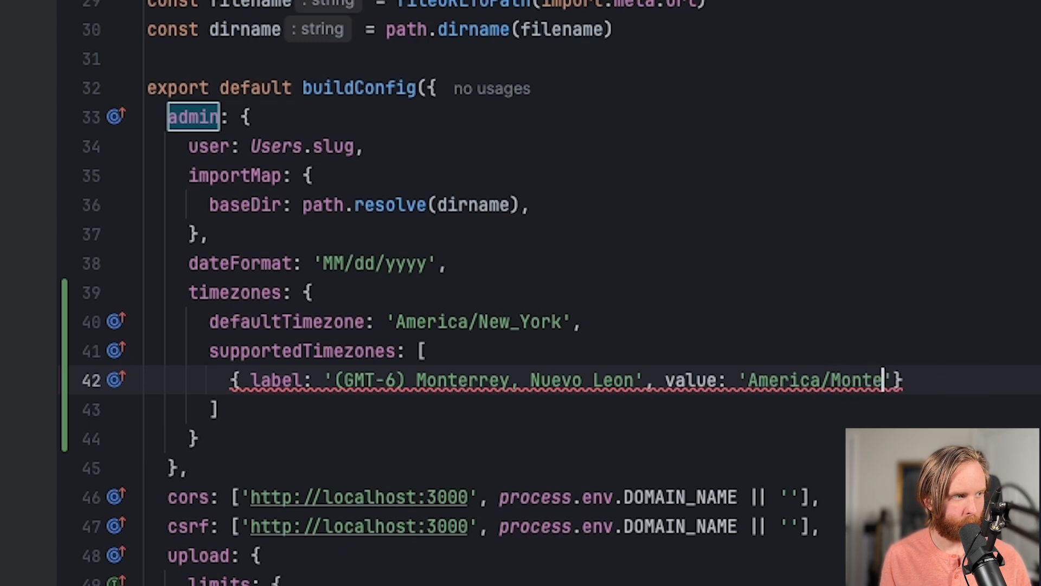
pyautogui.write('rrey')
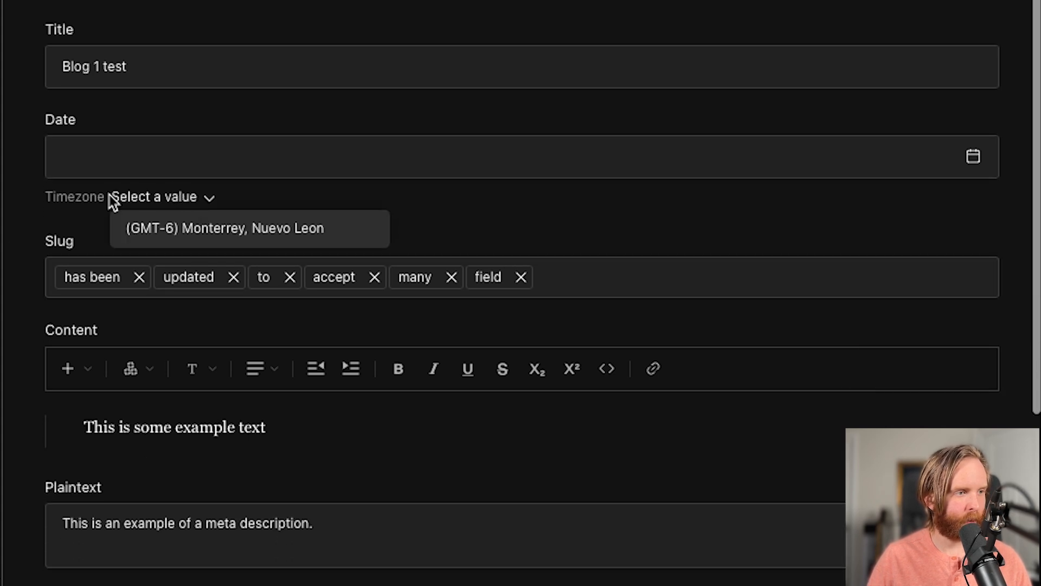
pyautogui.moveTo(202, 228)
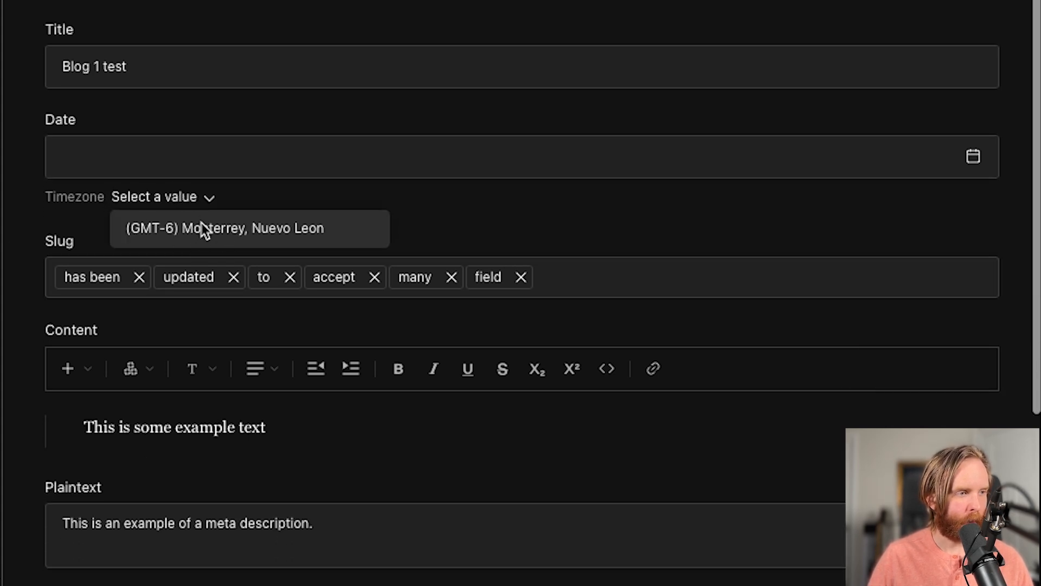
# Select (GMT-6) Monterrey, Nuevo Leon in the Date field's Timezone dropdown
pyautogui.click(498, 156)
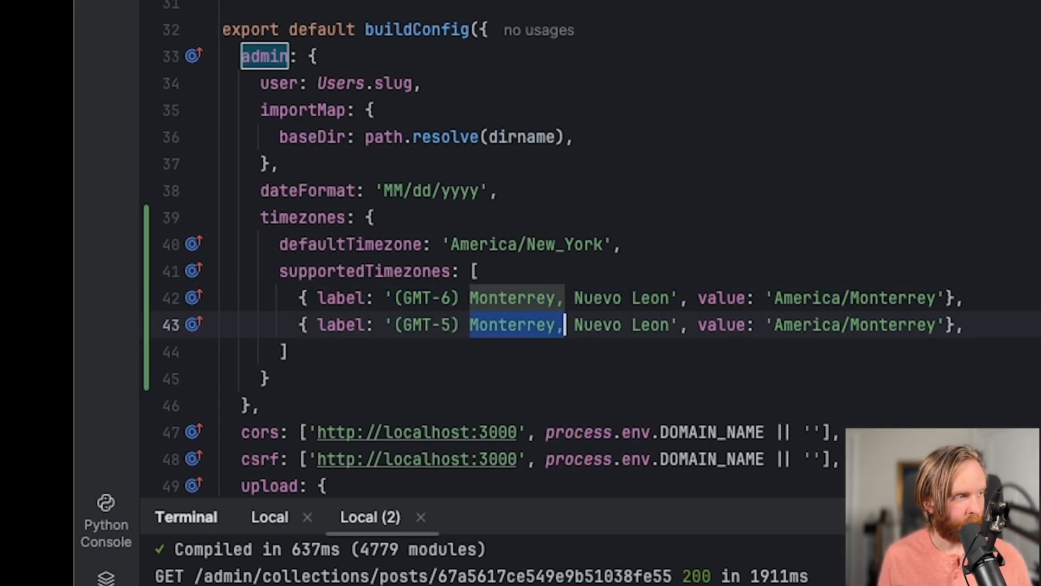
# Add a supportedTimezones entry labelled '(GMT-5) East Coast' with value 'America/New_York'
pyautogui.write('East Coas')
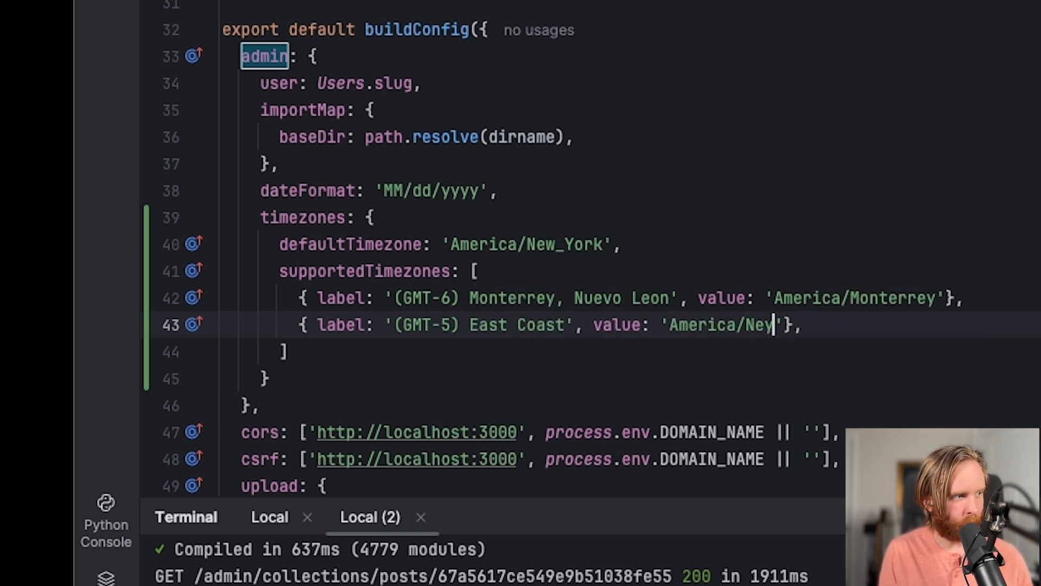
pyautogui.write('_York')
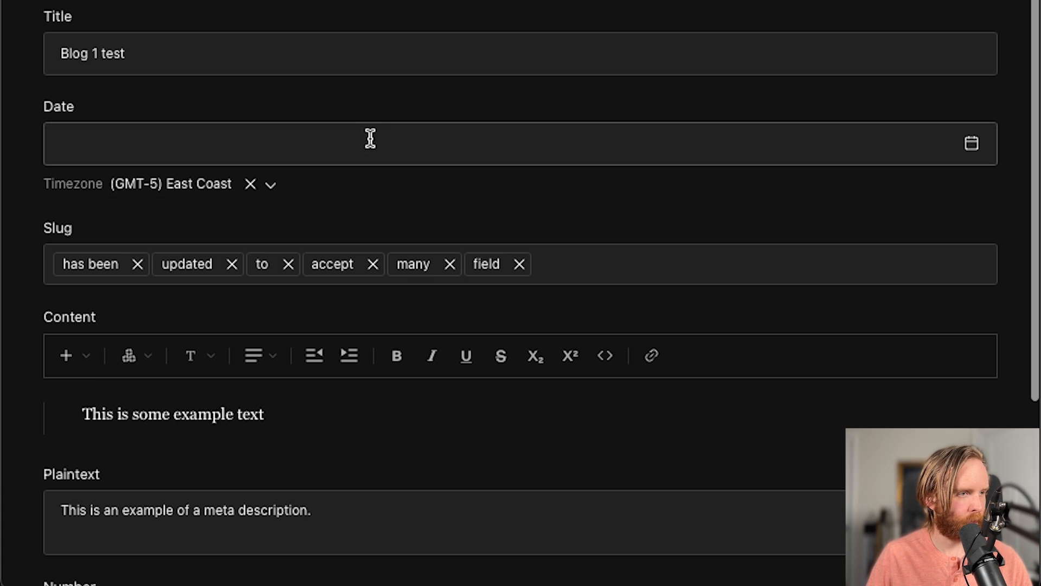
# Set Date to 03/10/2025, then view the timezone choices under Schedule Publish
pyautogui.write('03/10/2025')
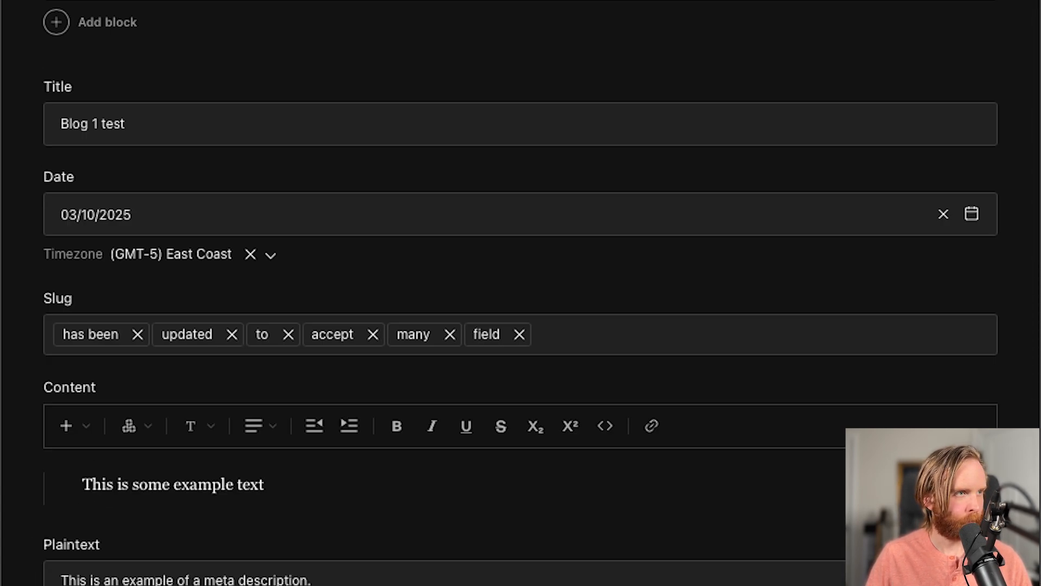
pyautogui.scroll(-3)
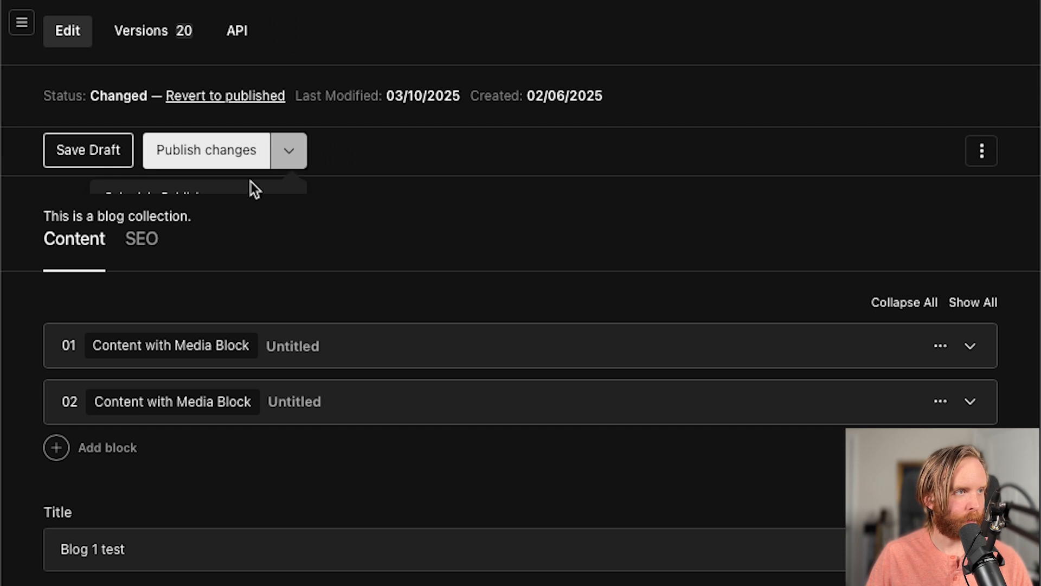
pyautogui.click(289, 149)
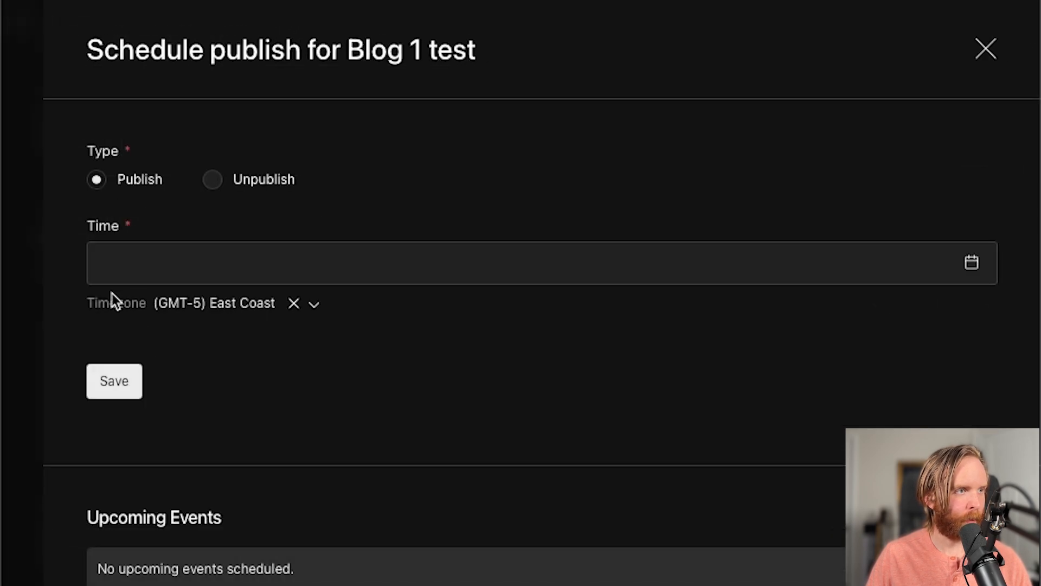
pyautogui.click(313, 303)
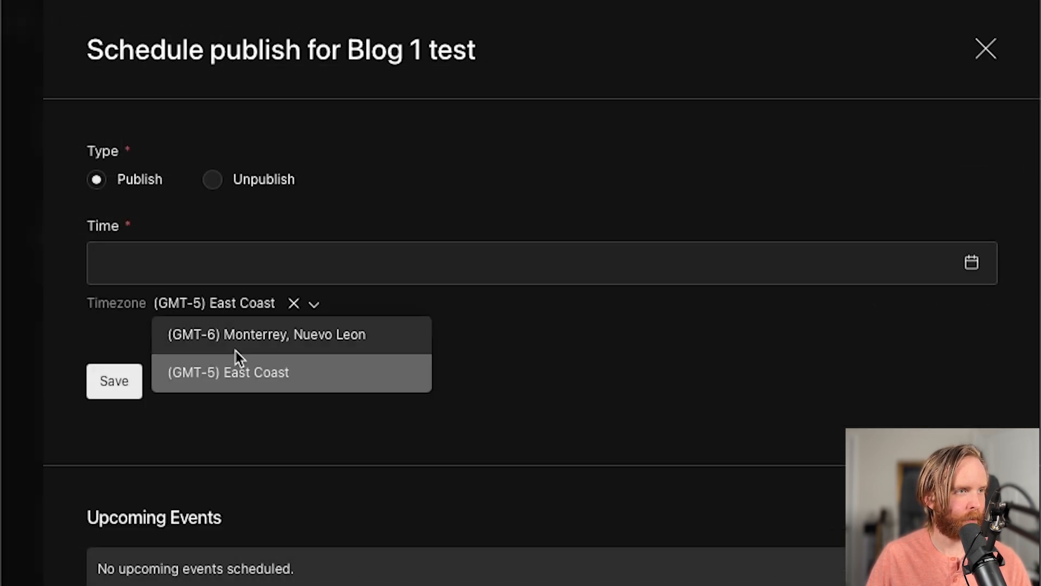
pyautogui.moveTo(244, 242)
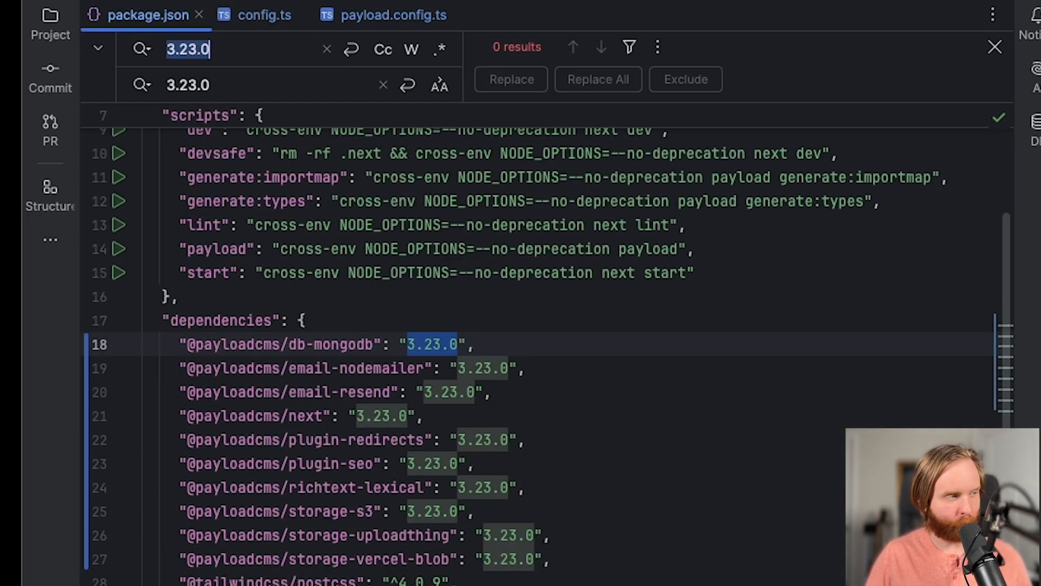
# Replace all 3.23.0 Payload versions in package.json with 3.24.0
pyautogui.write('3.24.0')
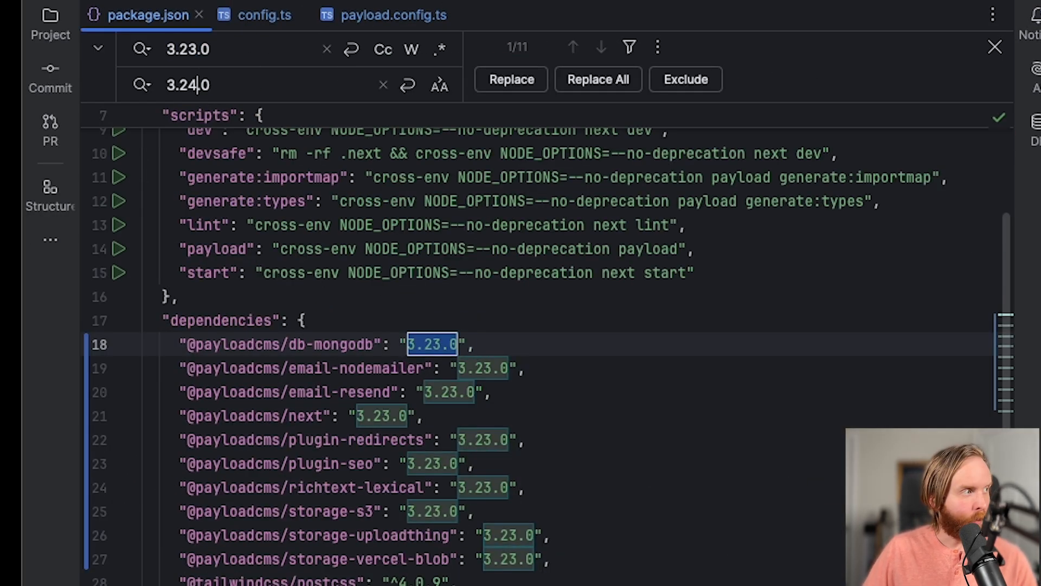
pyautogui.click(597, 79)
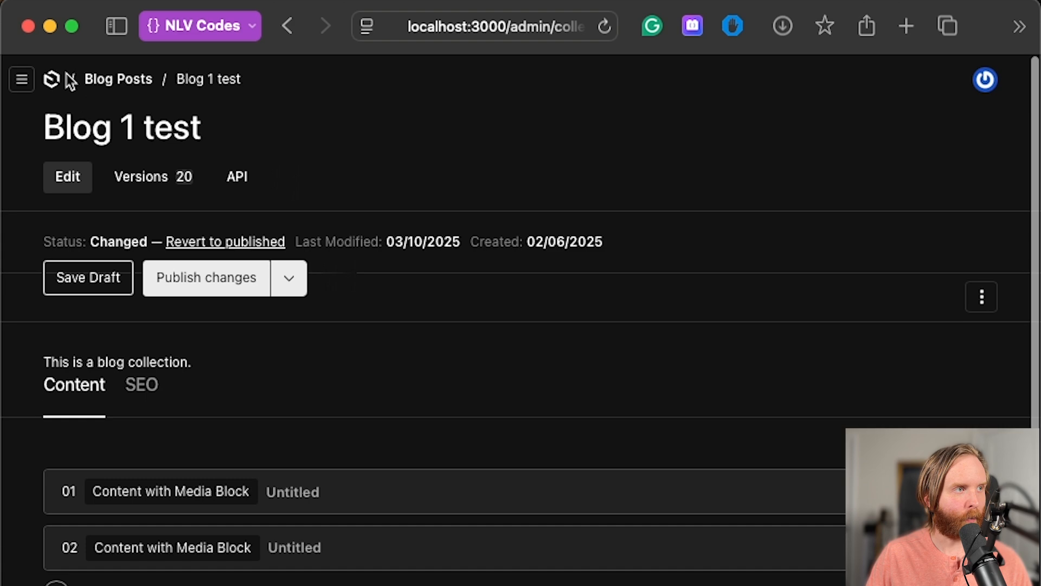
# Return to the admin dashboard via the Payload logo in the breadcrumb
pyautogui.click(119, 78)
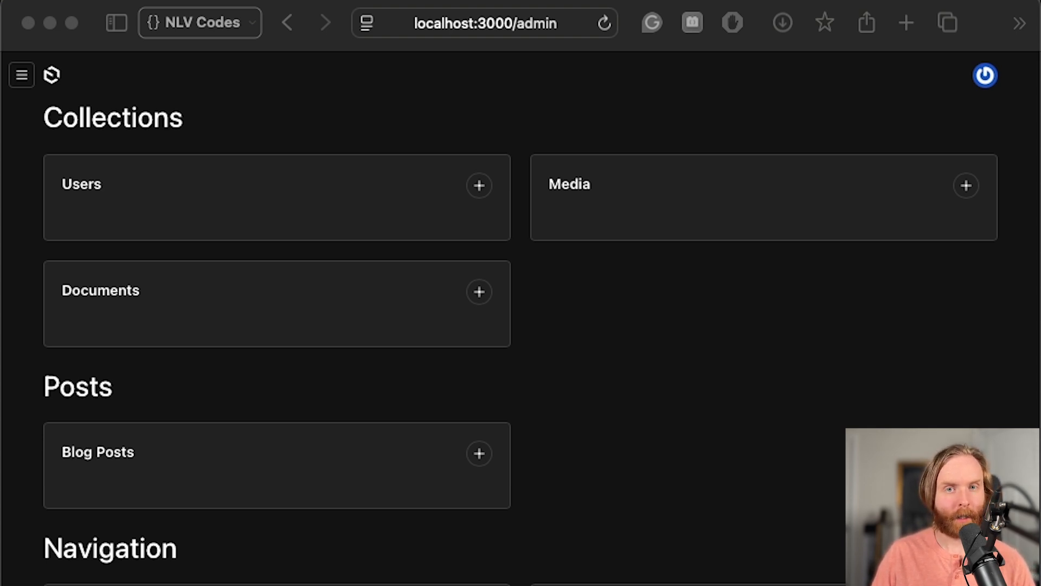
pyautogui.moveTo(589, 372)
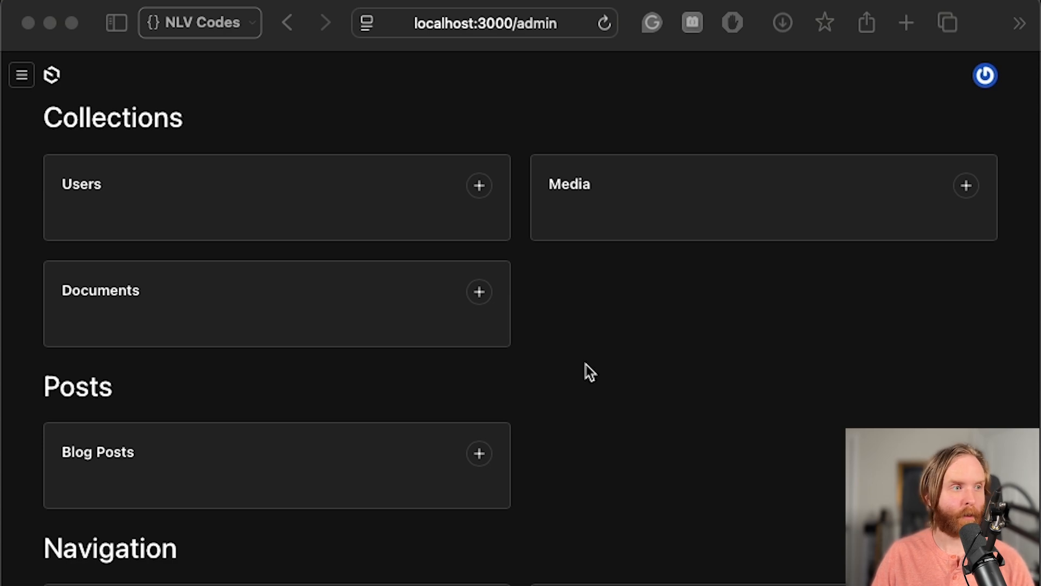
pyautogui.click(97, 451)
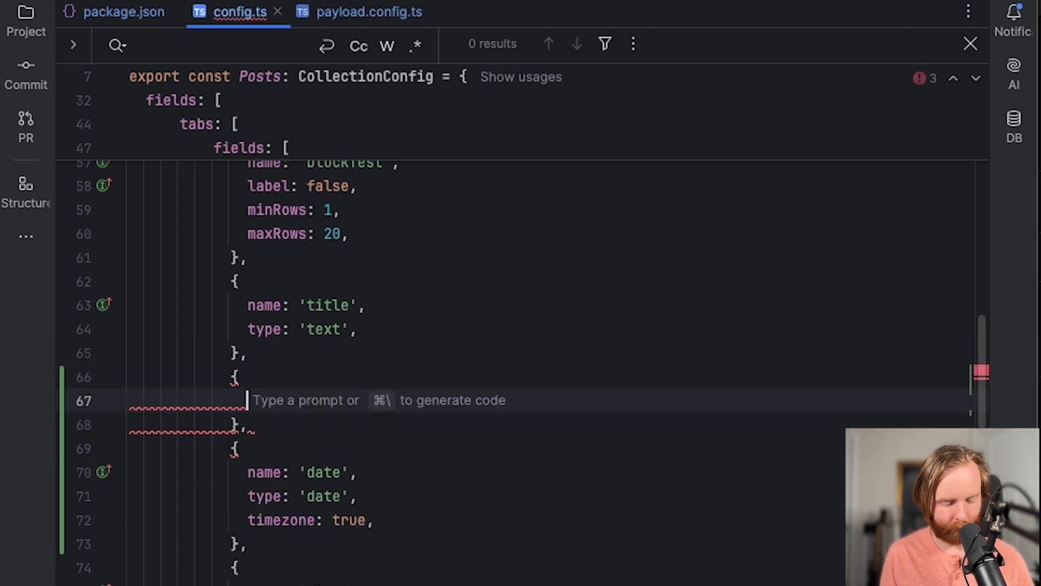
# Define an 'array' field of type array whose fields hold an 'arrayText' text subfield
pyautogui.write("name: 'array',")
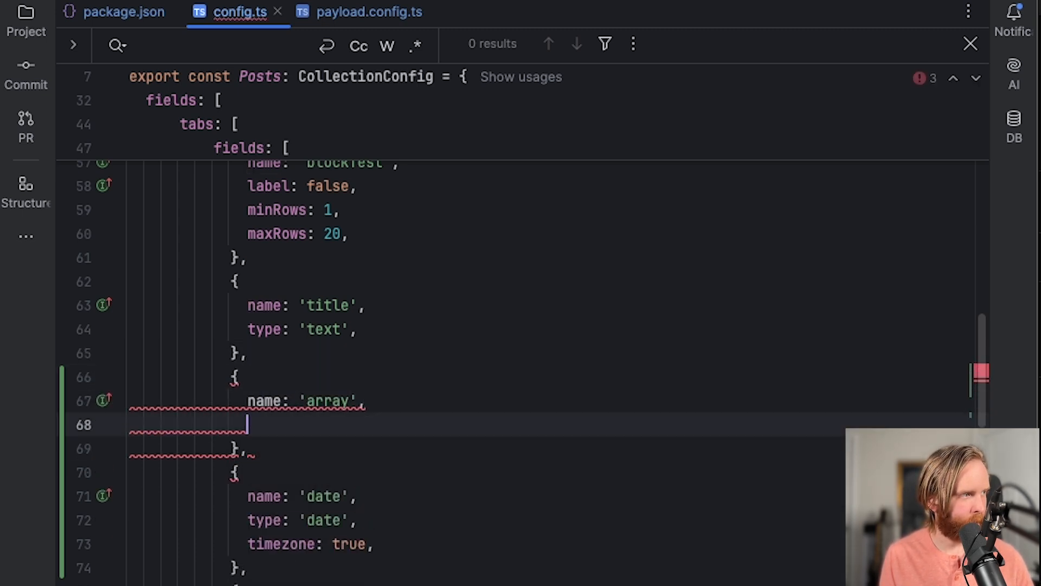
pyautogui.write("type: 'array',")
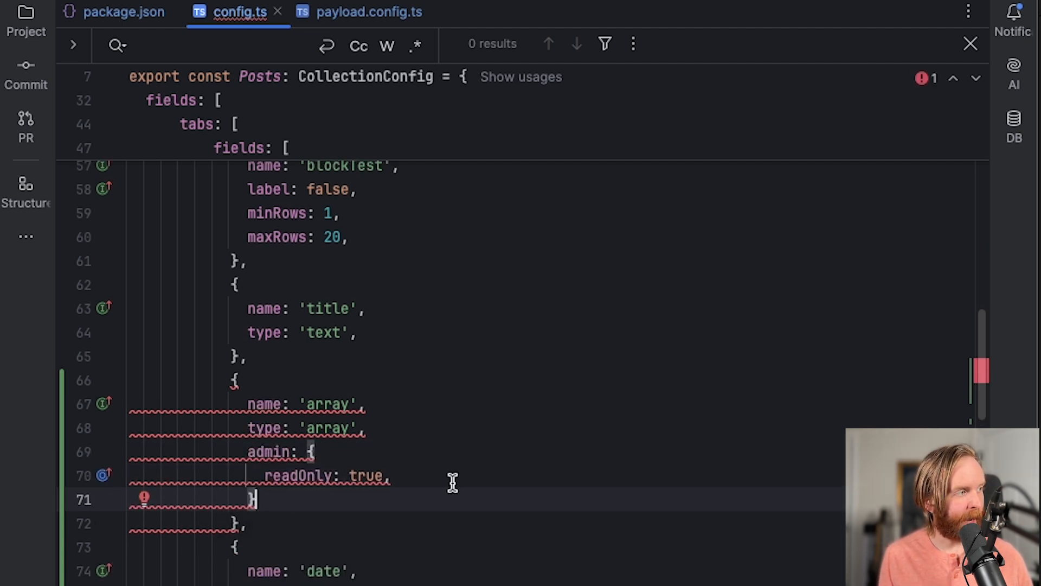
pyautogui.write('},')
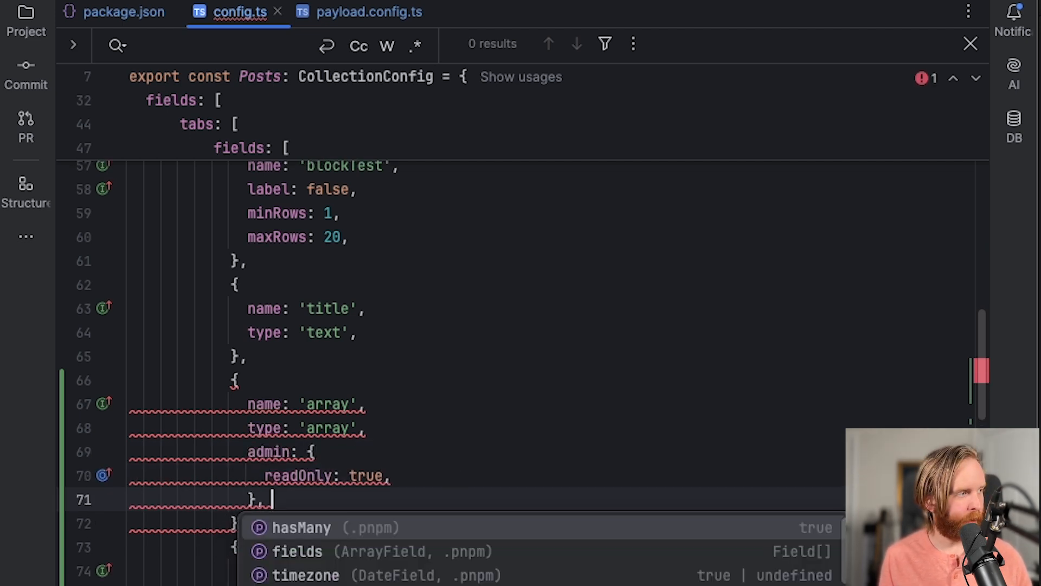
pyautogui.write('fields:')
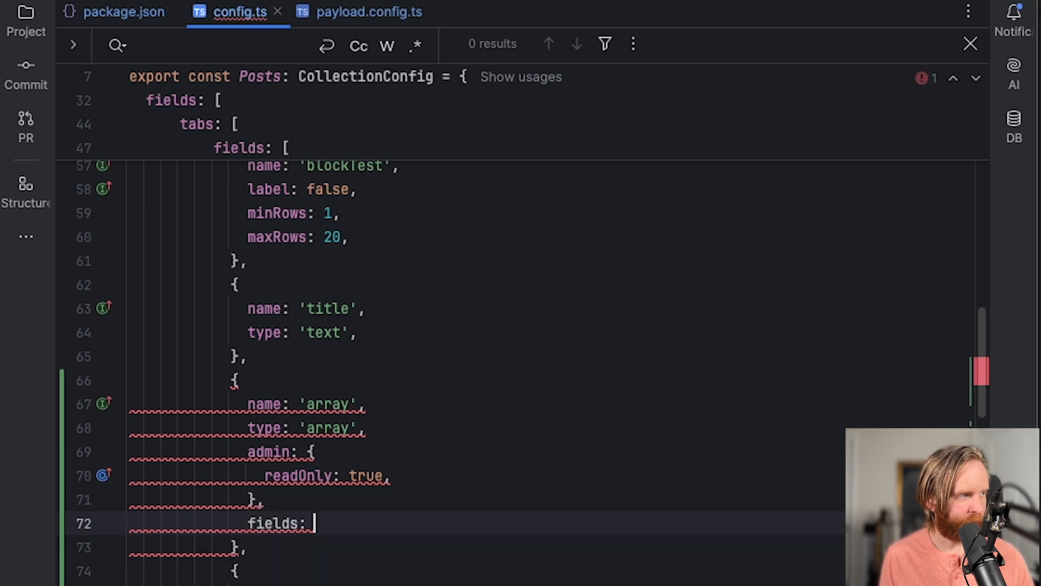
pyautogui.write("name: 'arrayTe")
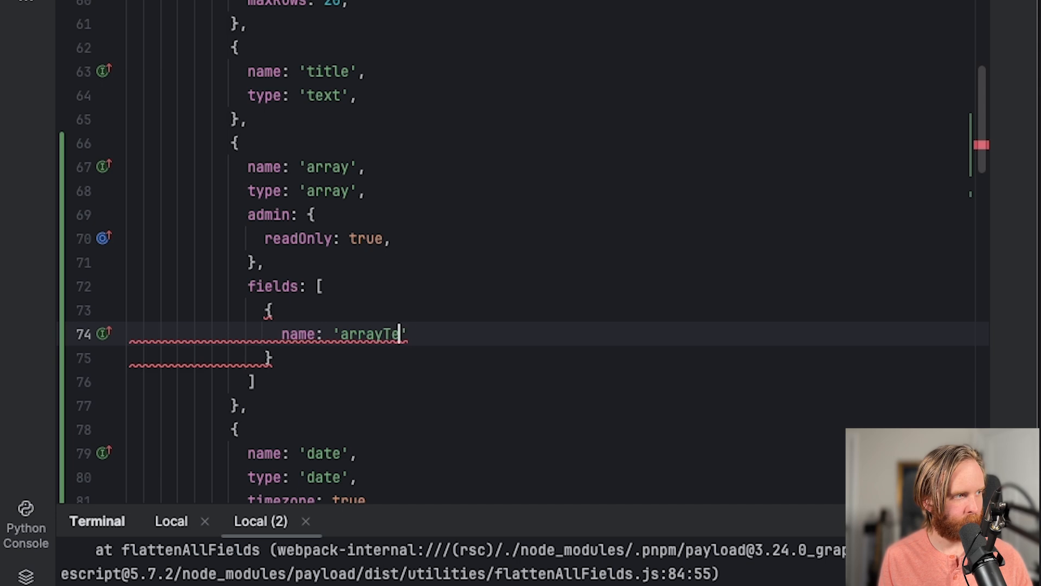
pyautogui.write("xt',")
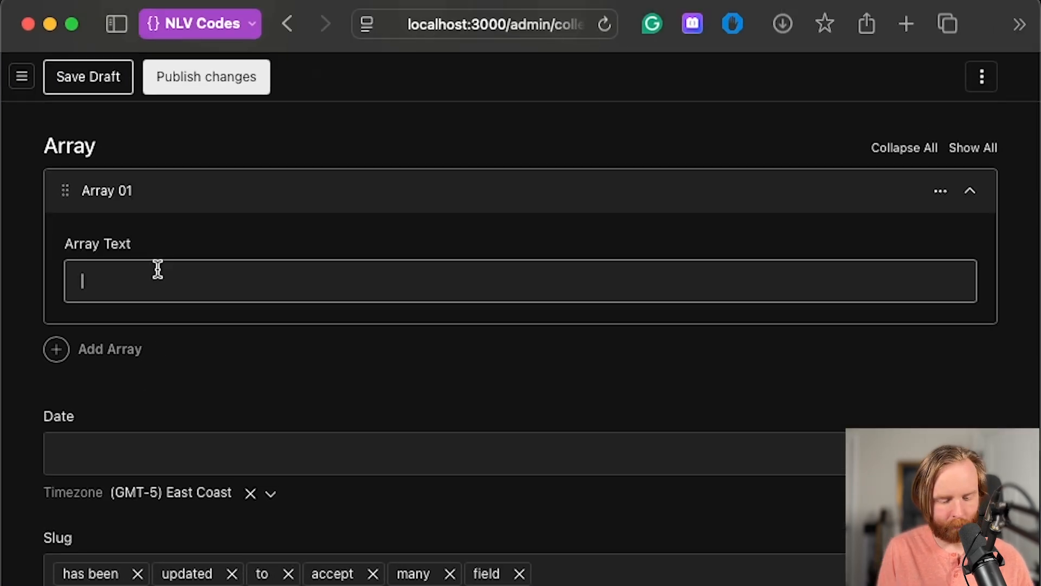
# Enter 'Item' into Array 01's Array Text input and view the read-only array field
pyautogui.write('Item')
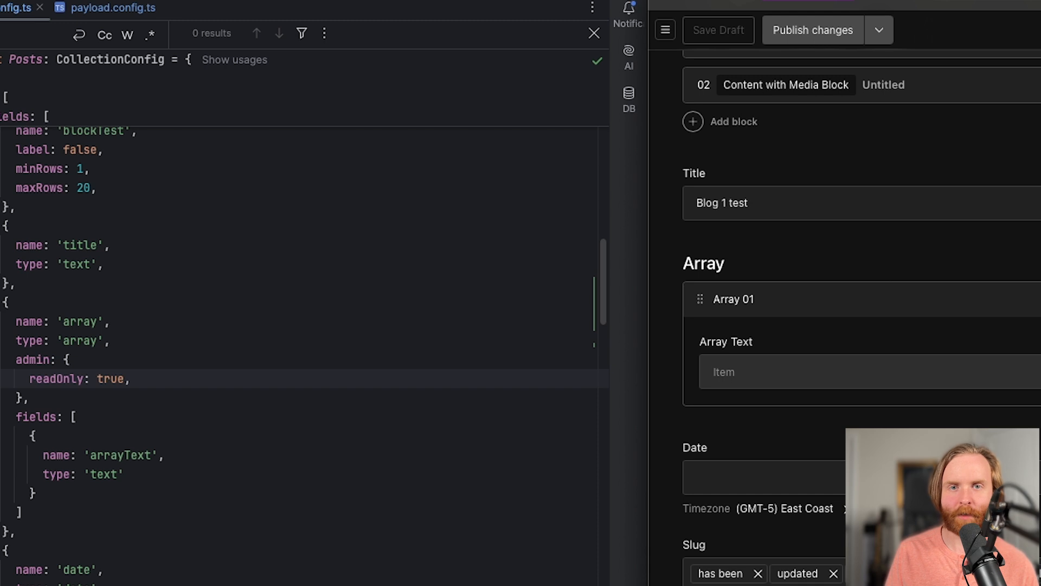
pyautogui.click(116, 17)
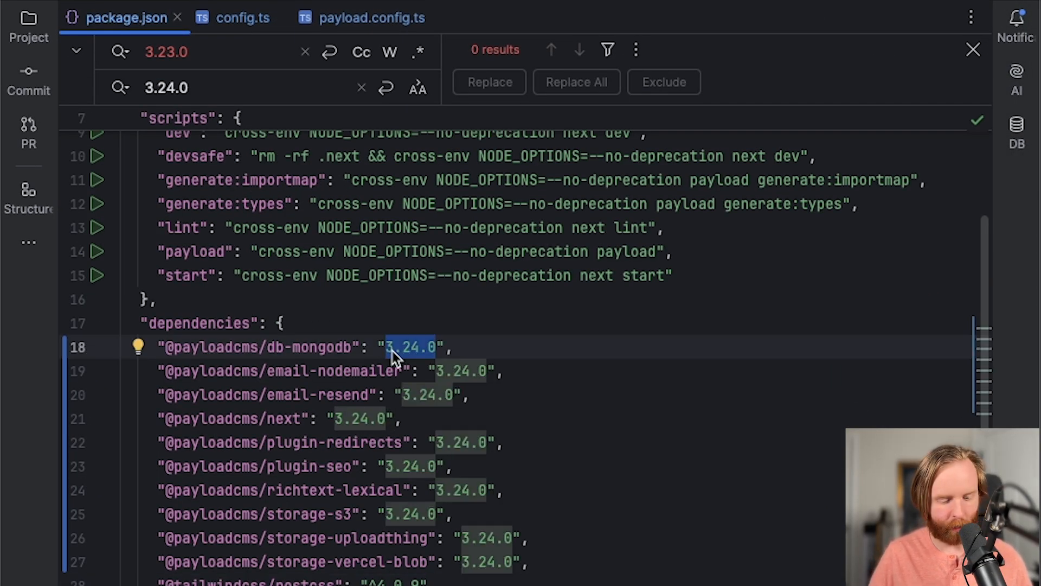
# Search package.json for 3.24.0 and move to the replacement field for 3.25.0
pyautogui.write('3.24.0')
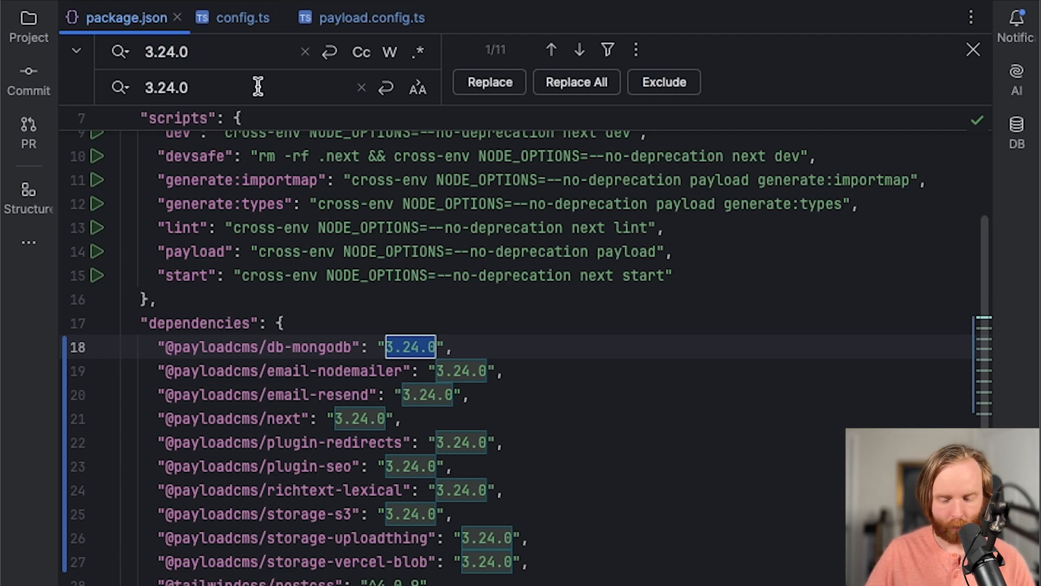
pyautogui.click(575, 81)
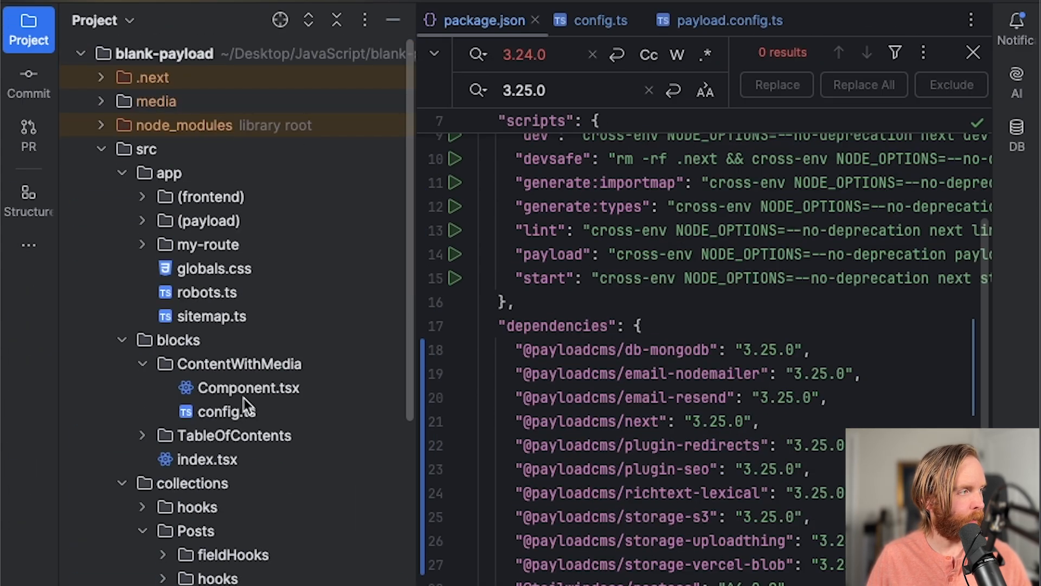
# Add admin: { group: 'Content' } to the Table of Contents block config
pyautogui.doubleClick(227, 411)
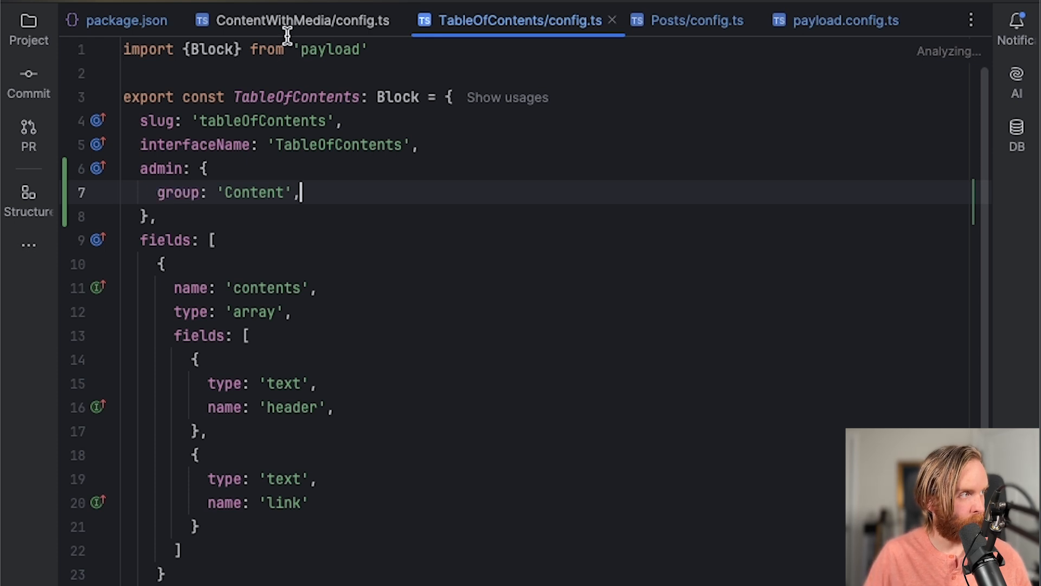
pyautogui.click(302, 20)
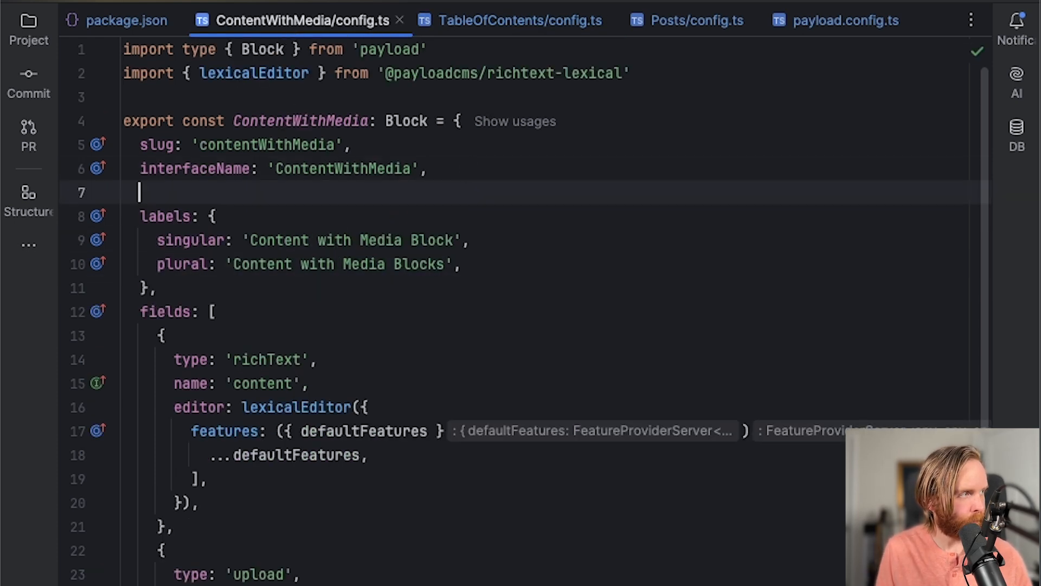
pyautogui.write('admin: {')
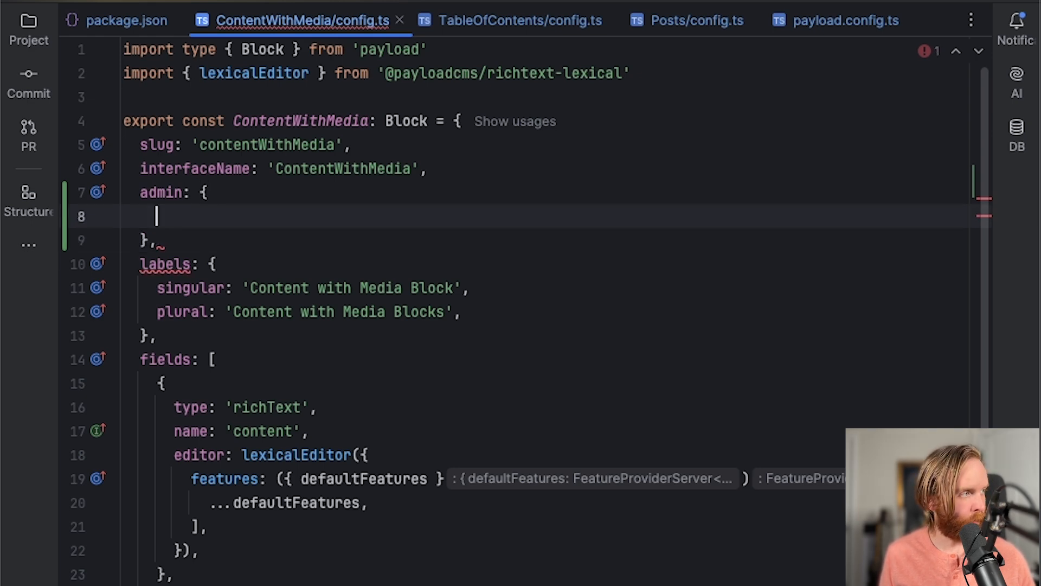
pyautogui.write("group: 'Content',")
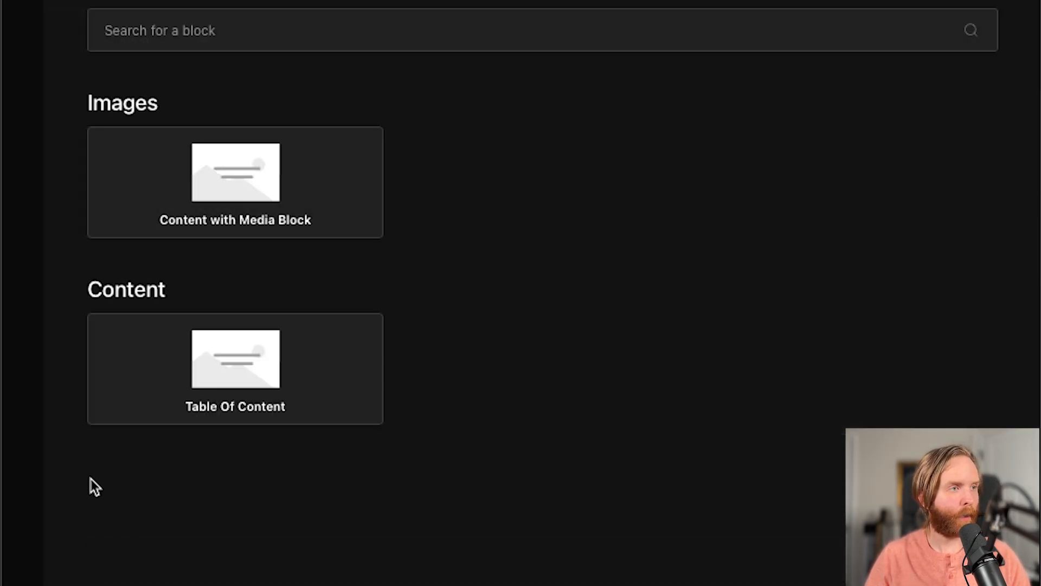
pyautogui.moveTo(90, 101)
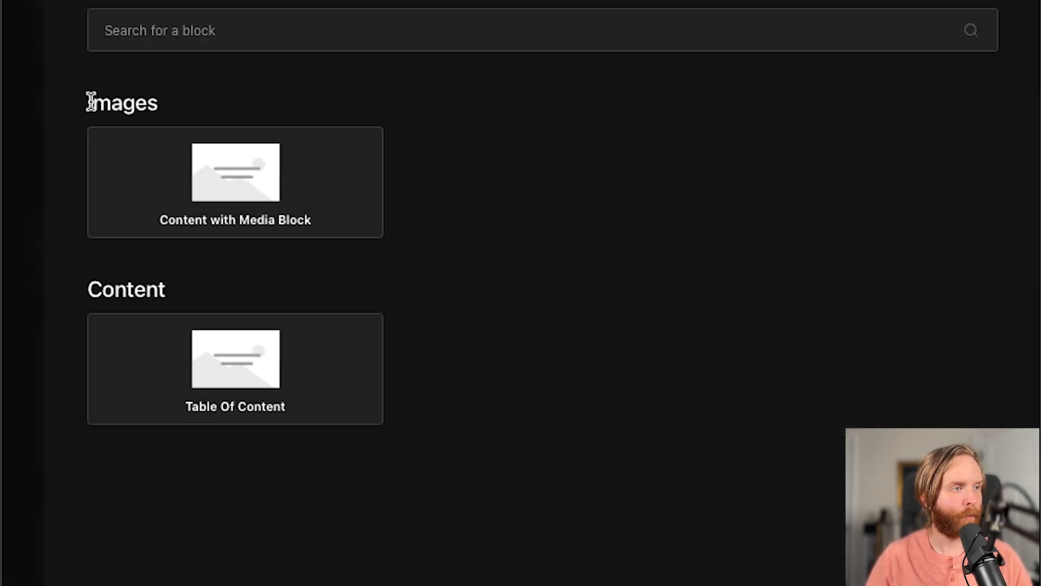
pyautogui.moveTo(255, 234)
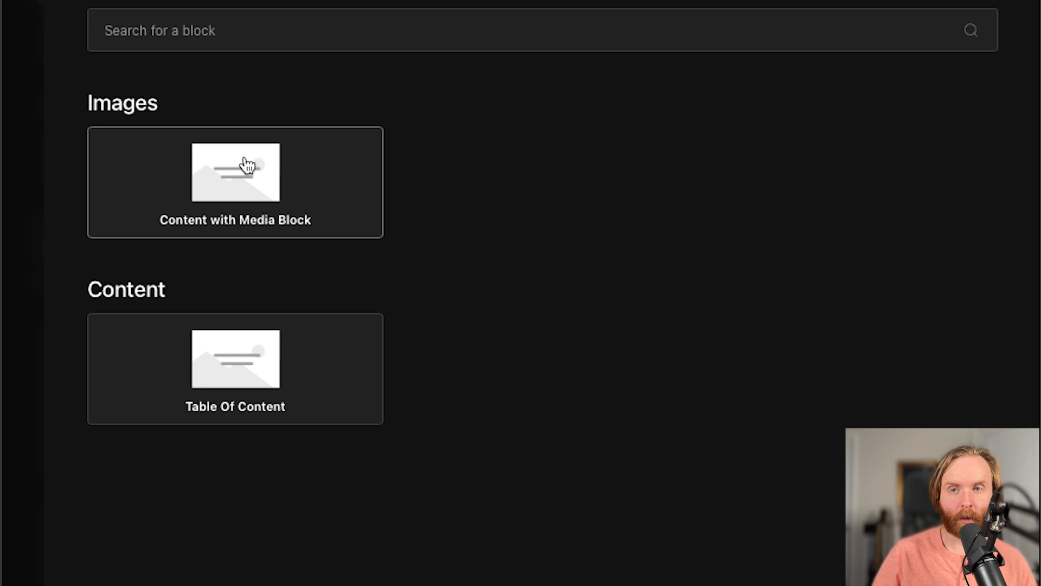
pyautogui.moveTo(662, 140)
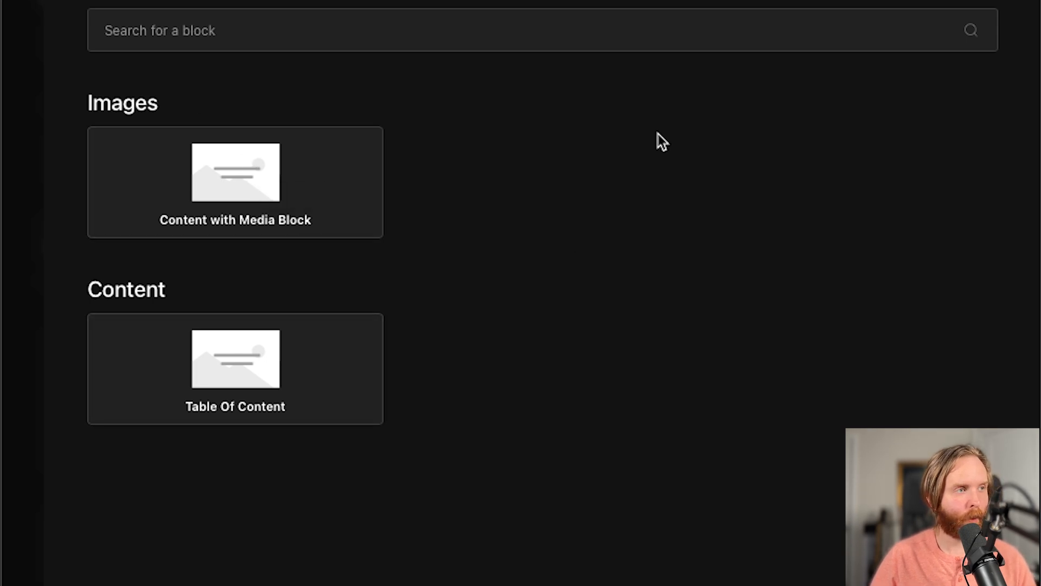
pyautogui.moveTo(203, 108)
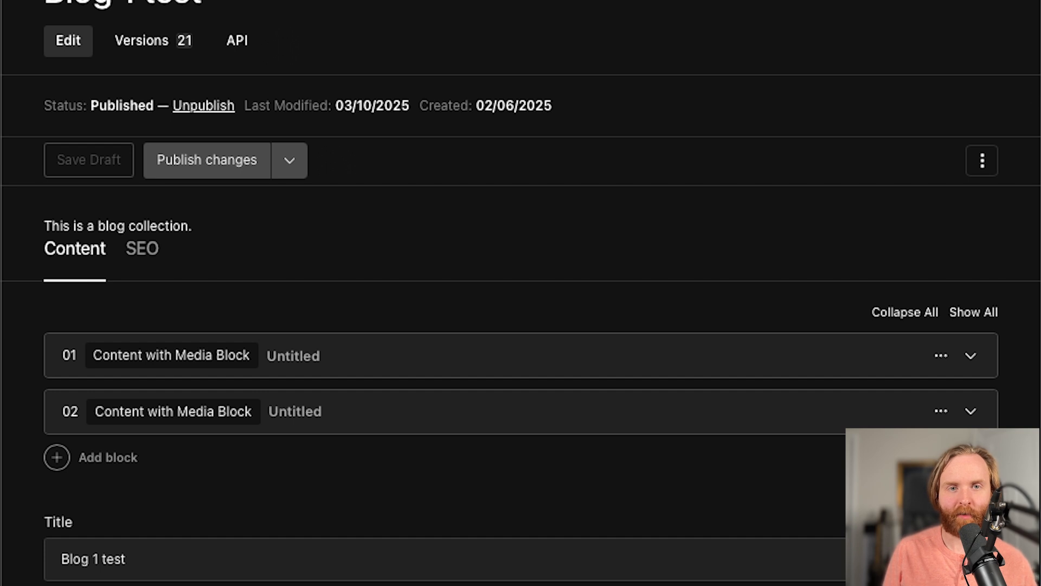
pyautogui.moveTo(668, 313)
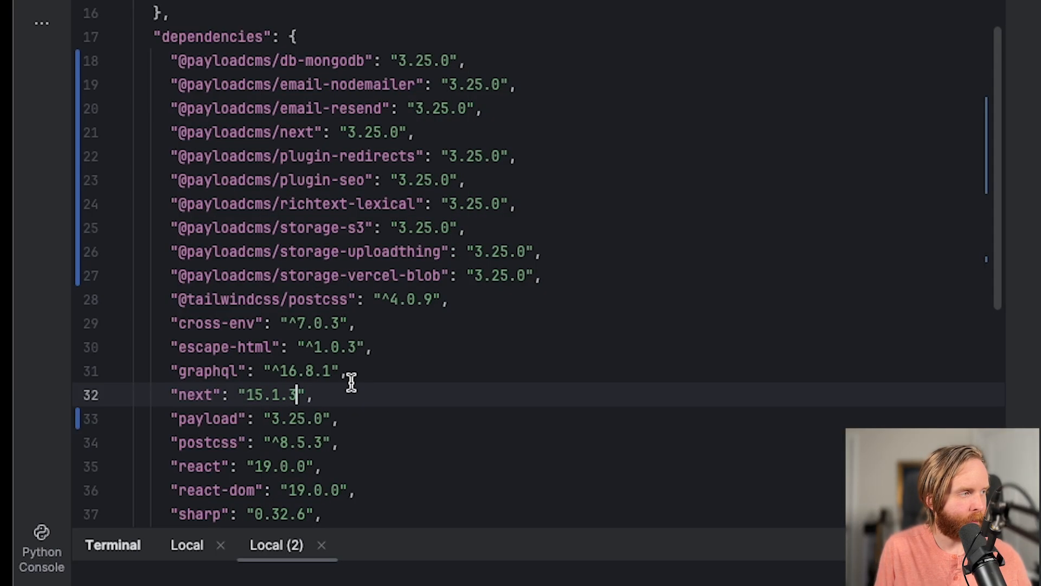
# Set next to 15.2.1 in package.json and reinstall with pnpm i
pyautogui.write('15.2.1')
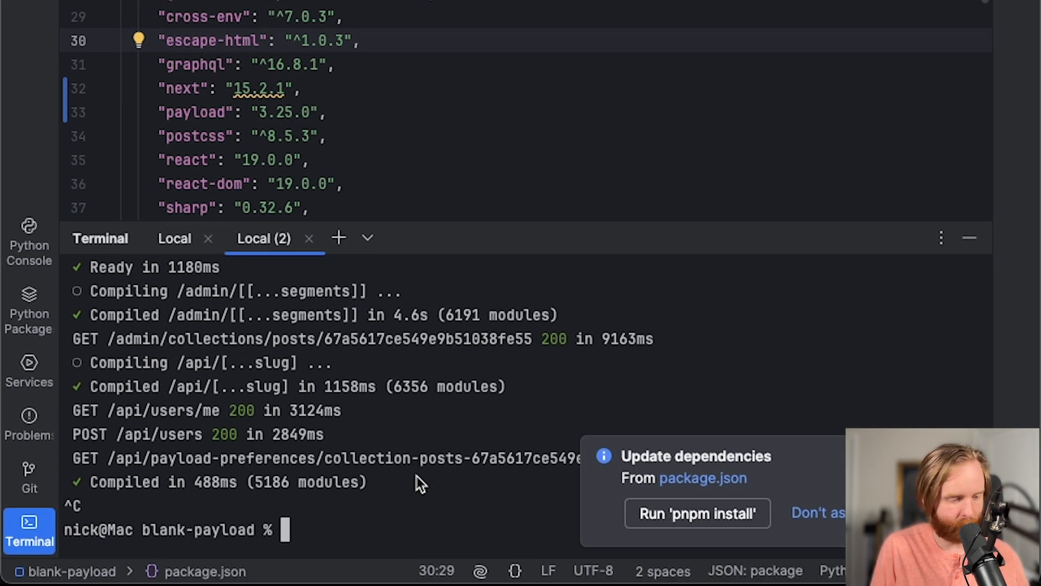
pyautogui.write('pnpm i')
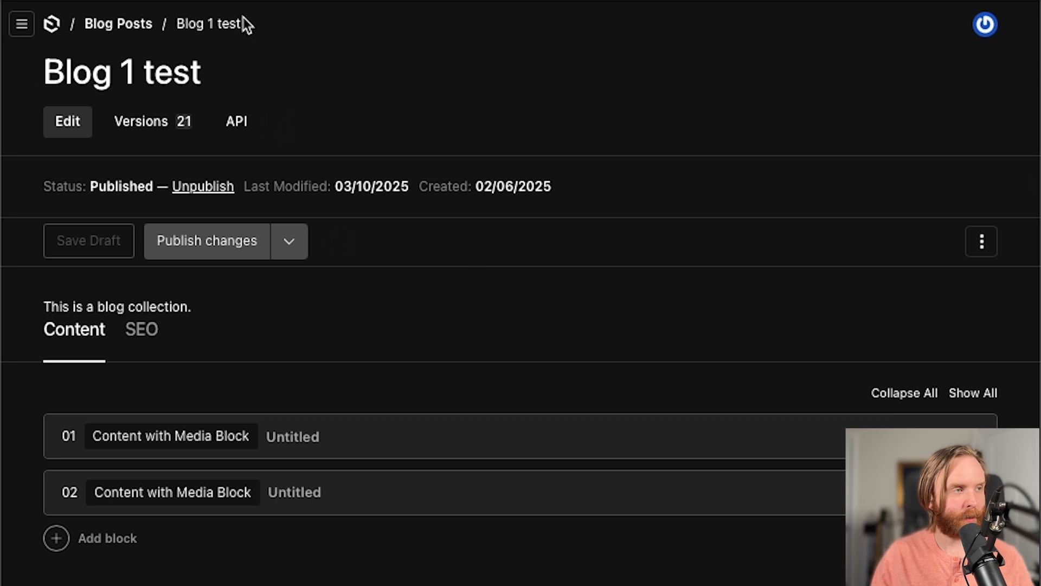
pyautogui.moveTo(6, 112)
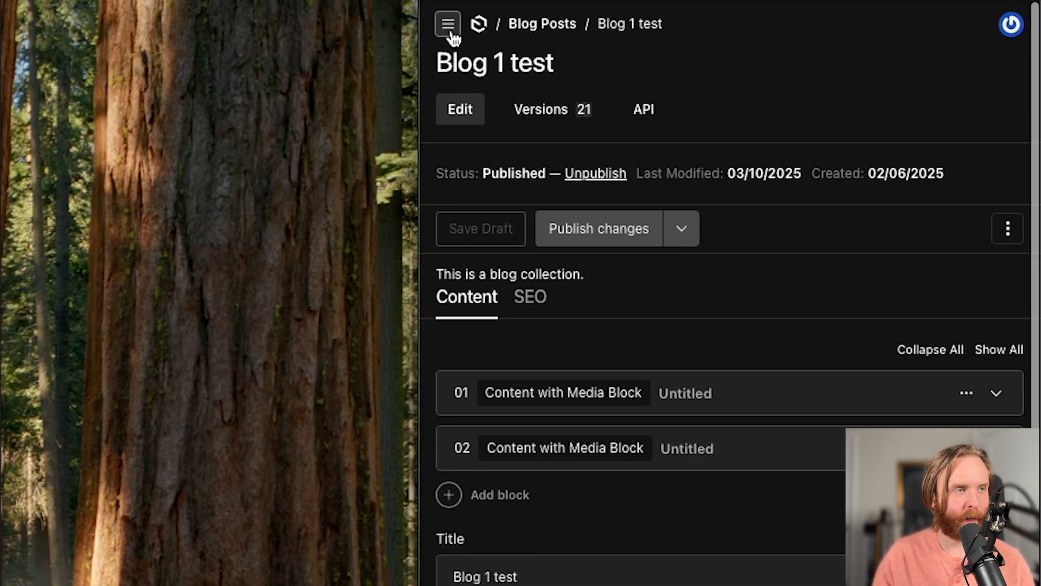
# Toggle the hamburger navigation menu to reach the Users collection list
pyautogui.click(447, 24)
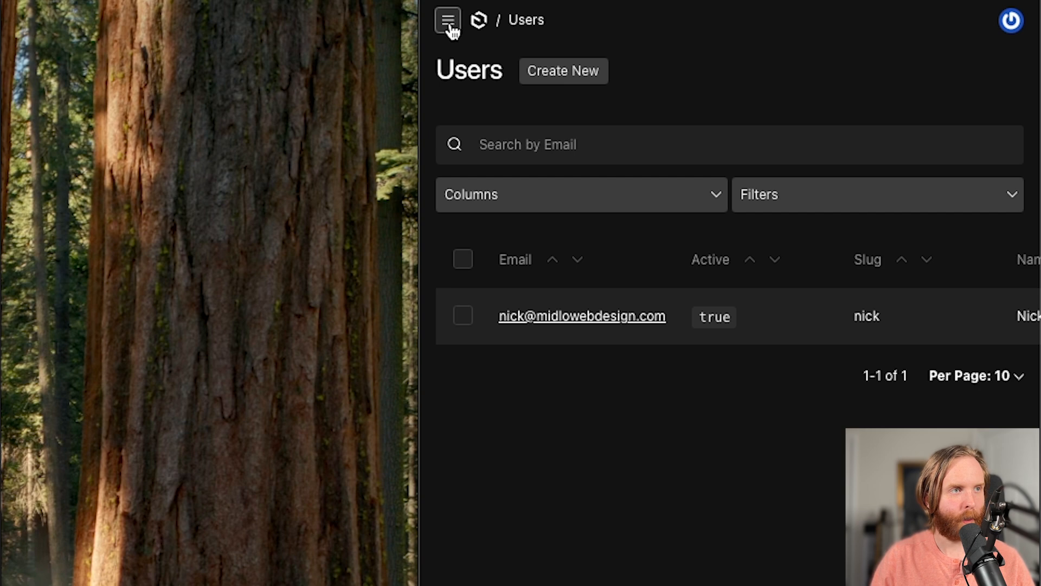
pyautogui.click(447, 20)
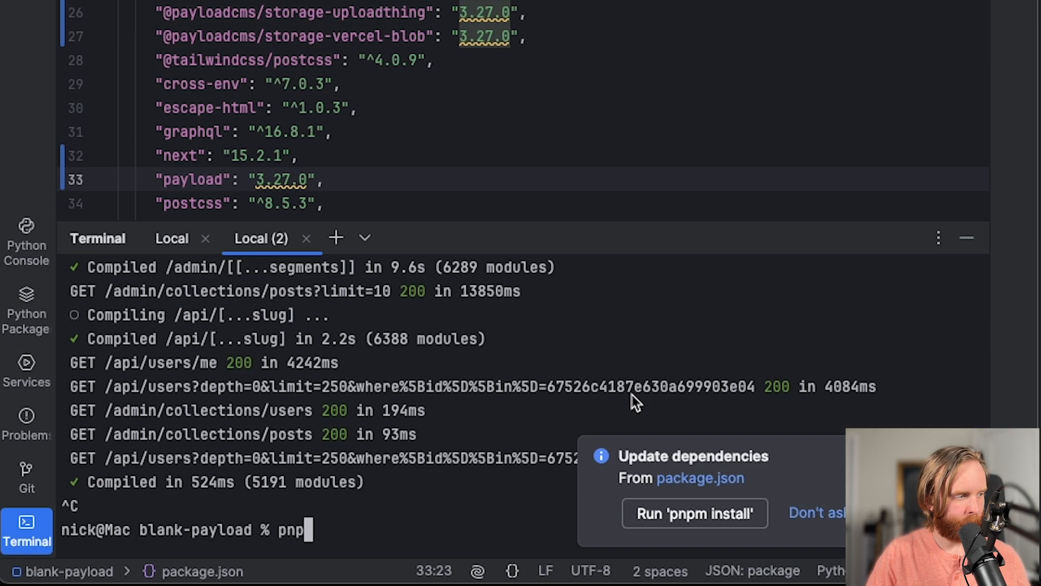
# Run pnpm i in the Terminal to install Payload 3.27.0 and restart the dev server
pyautogui.click(695, 513)
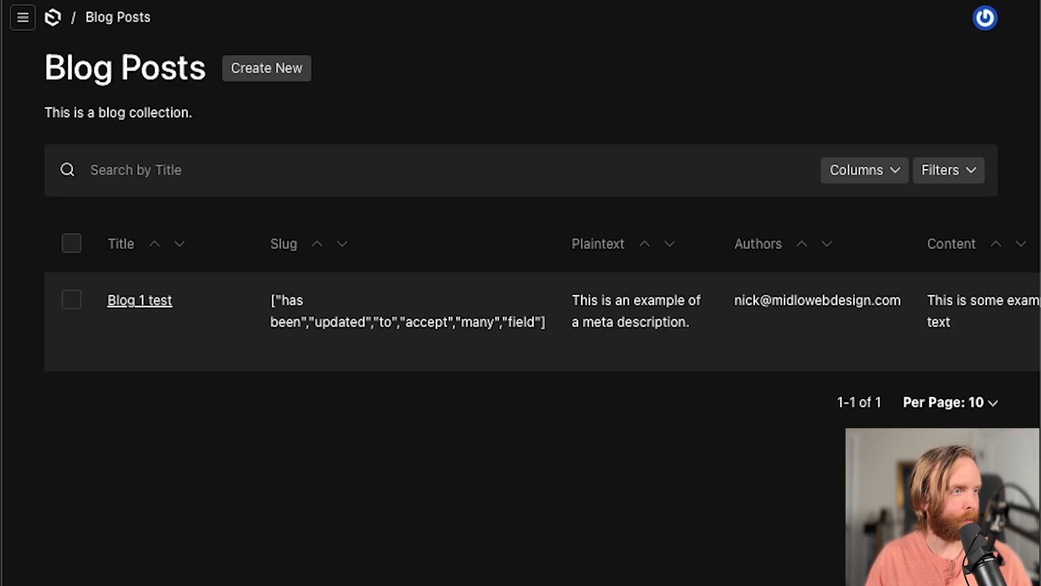
# Add disableBlockName: true under admin in ContentWithMedia/config.ts after group: 'Images'
pyautogui.click(139, 300)
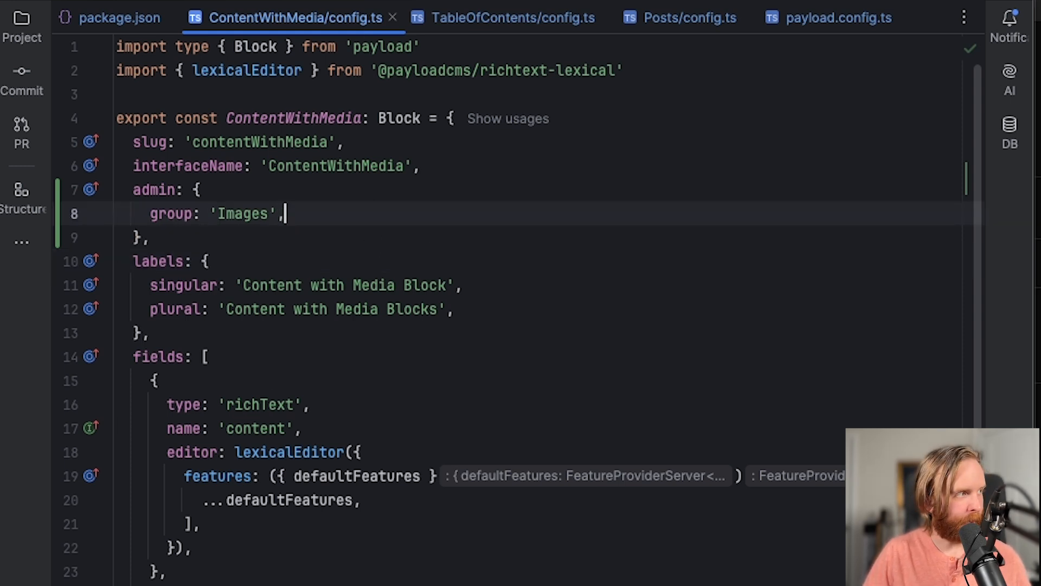
pyautogui.write('d')
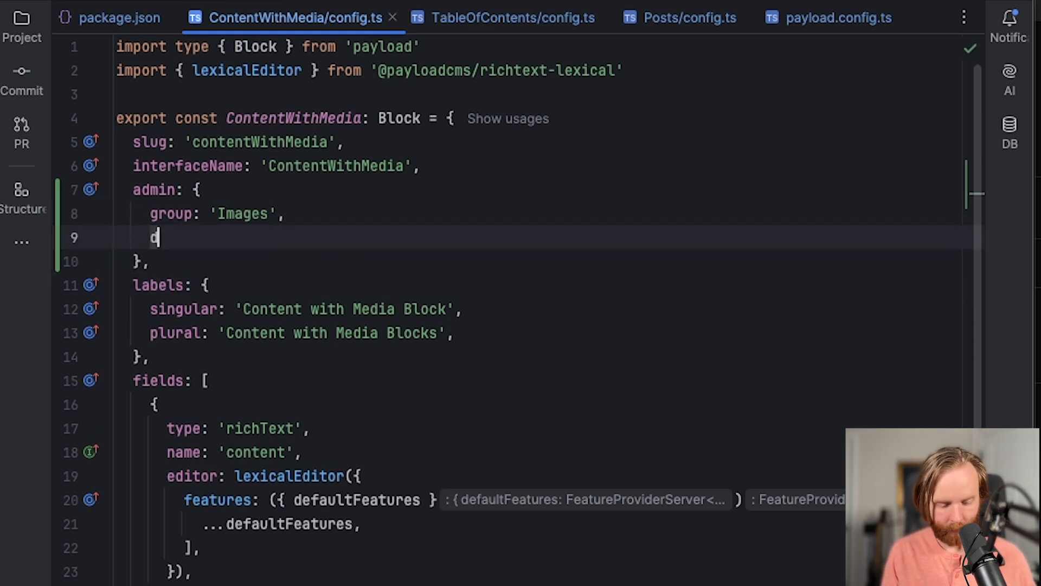
pyautogui.write('isableBlockName: true,')
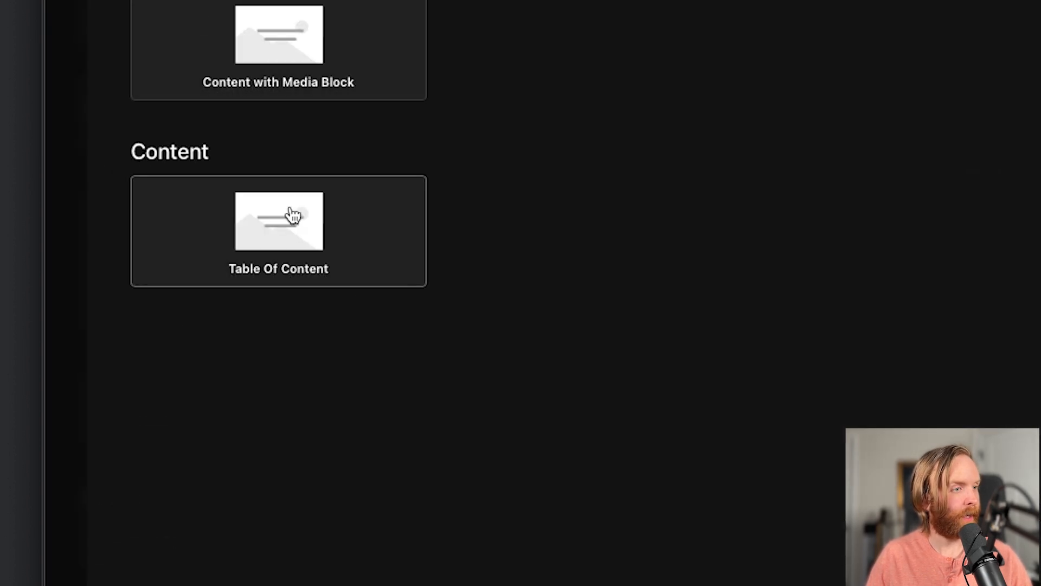
# Insert a Table Of Content block from the Content group as the post's third block
pyautogui.click(278, 221)
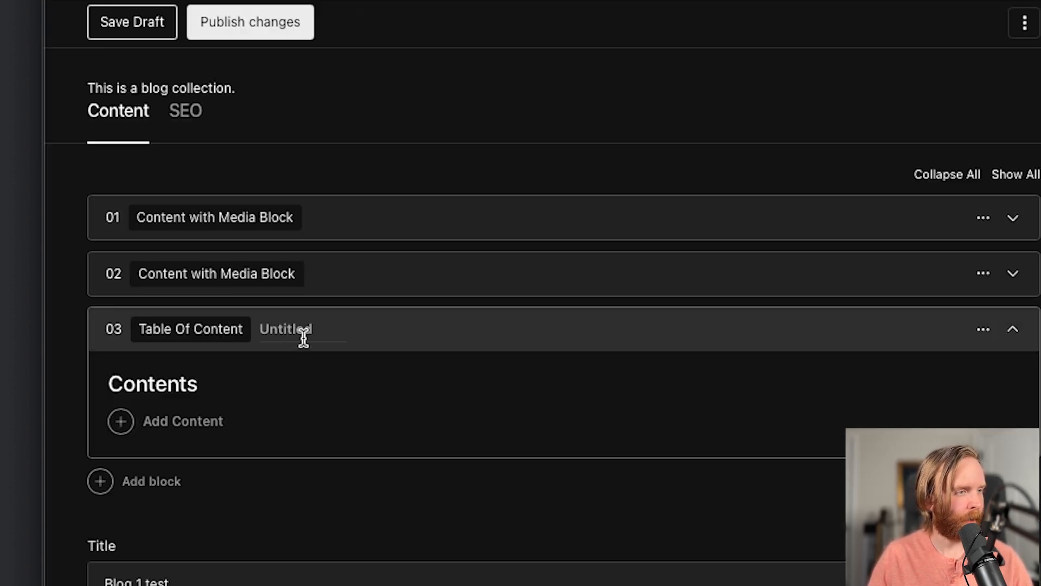
pyautogui.moveTo(357, 349)
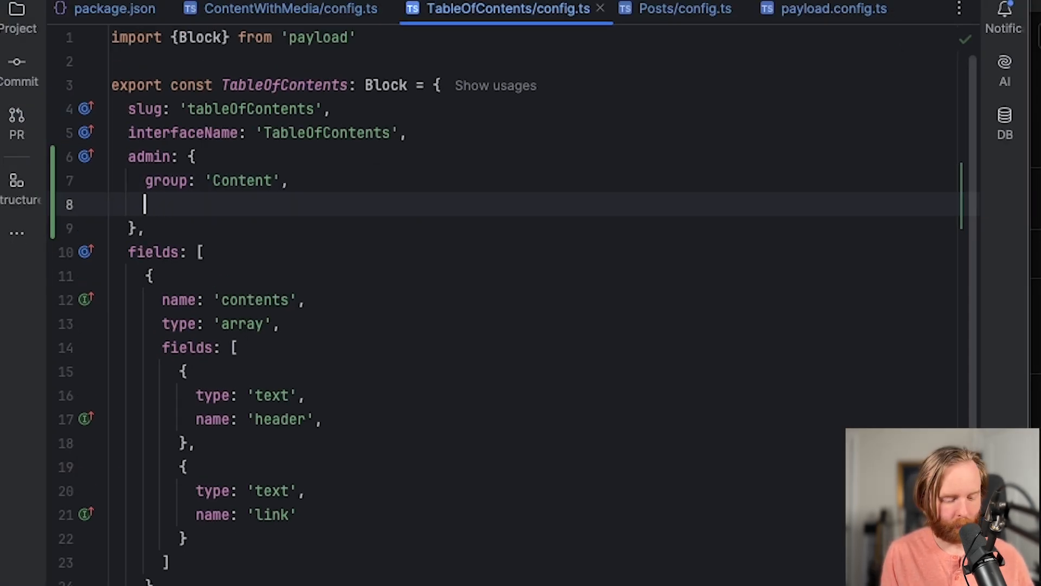
# Add disableBlockName: true under admin in TableOfContents/config.ts after group: 'Content'
pyautogui.write('disableBlockName: true,')
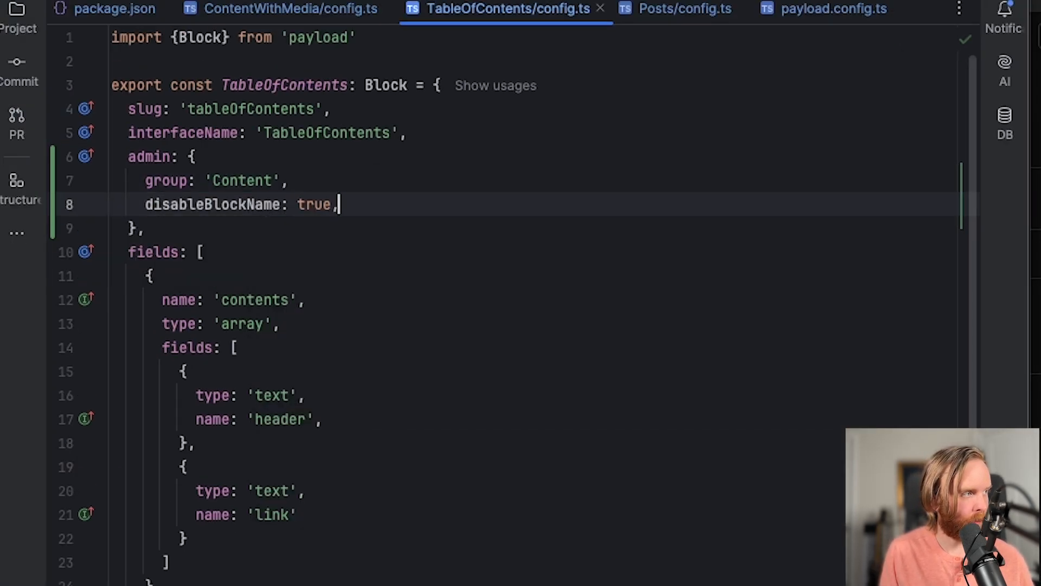